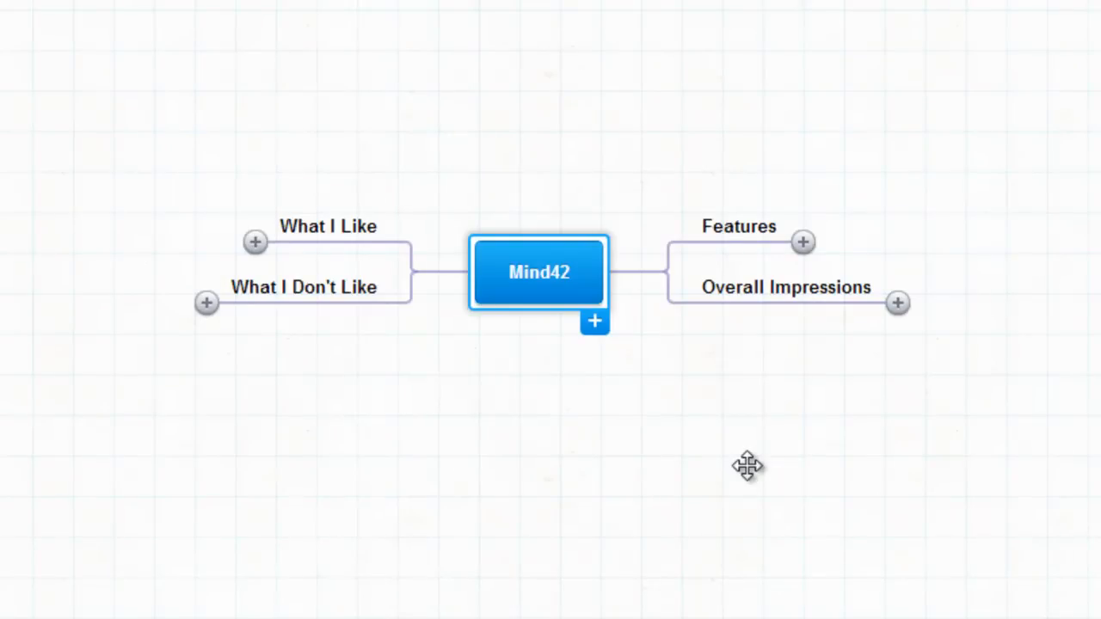
mouse_move(803, 242)
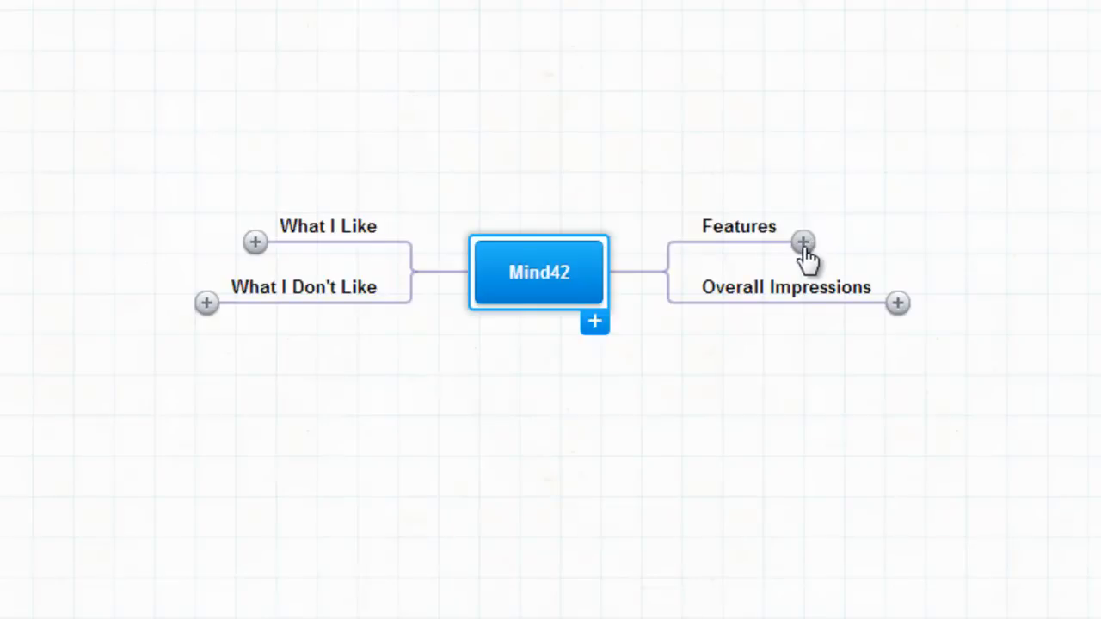
Expand the Features node to show its HHGTTG note, forgotten books, collaboration and Price items
click(803, 241)
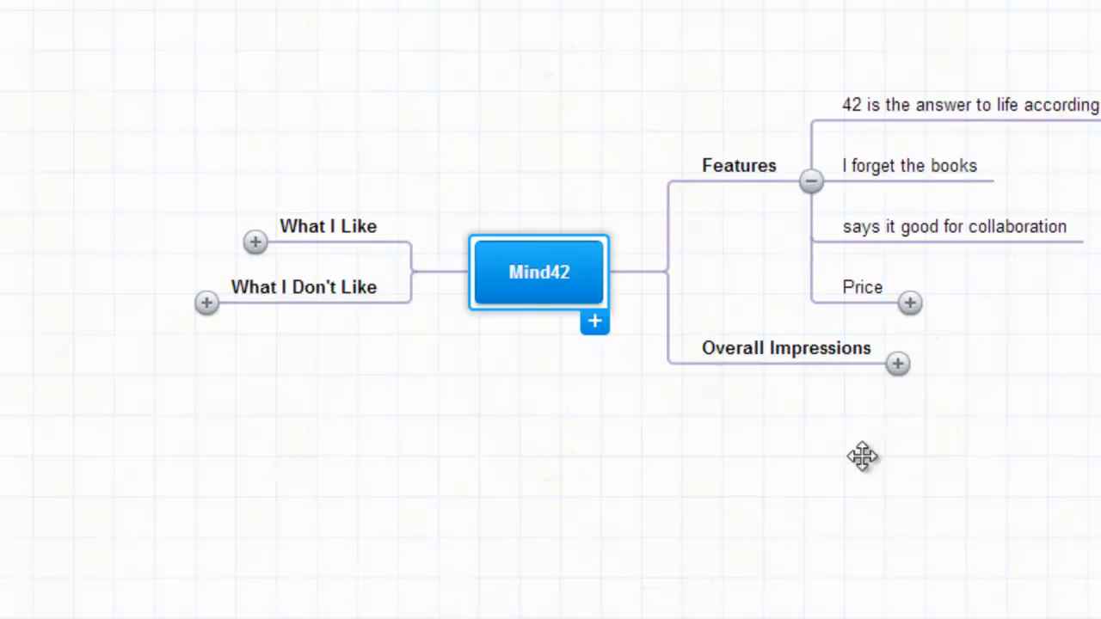
drag(863, 456, 563, 456)
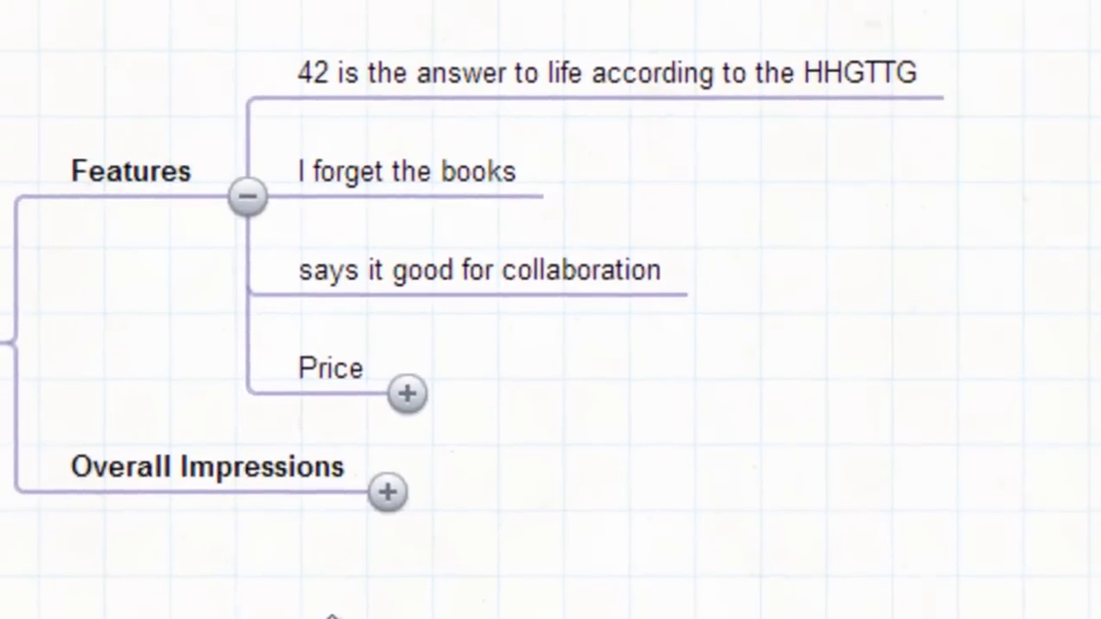
Expand Price to show free, 5 euros ad-free for a year, and 20 euros forever
click(406, 393)
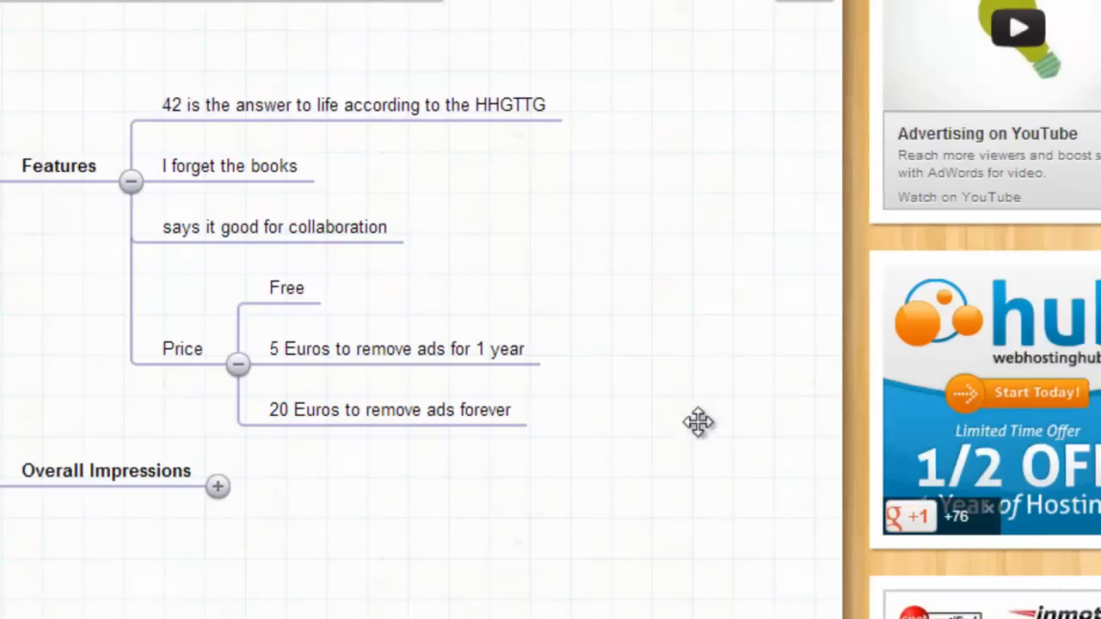
mouse_move(301, 310)
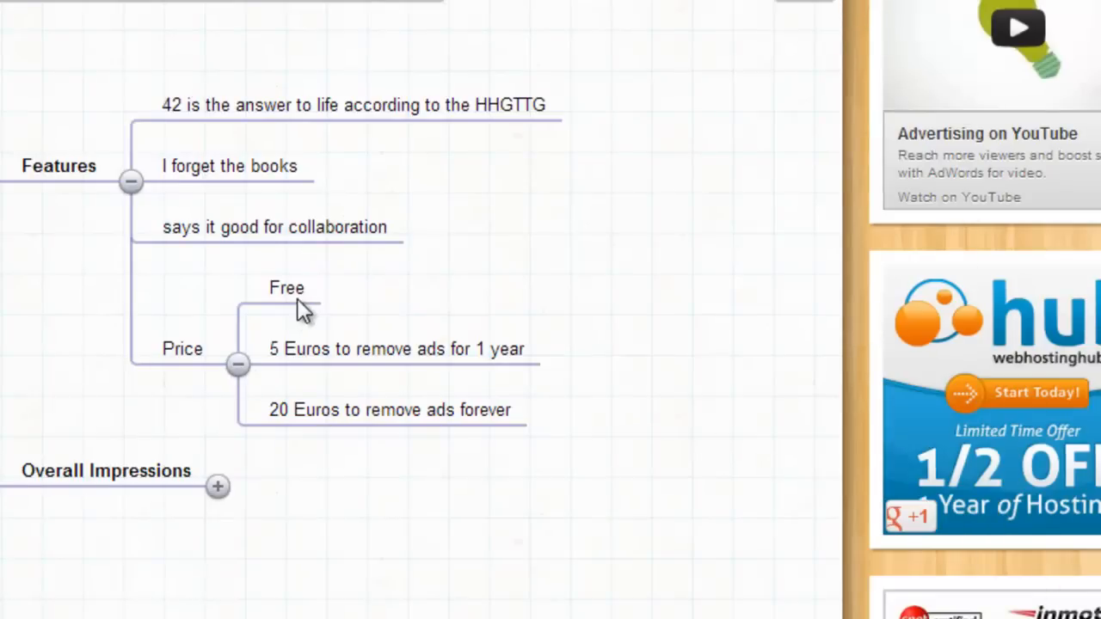
mouse_move(374, 365)
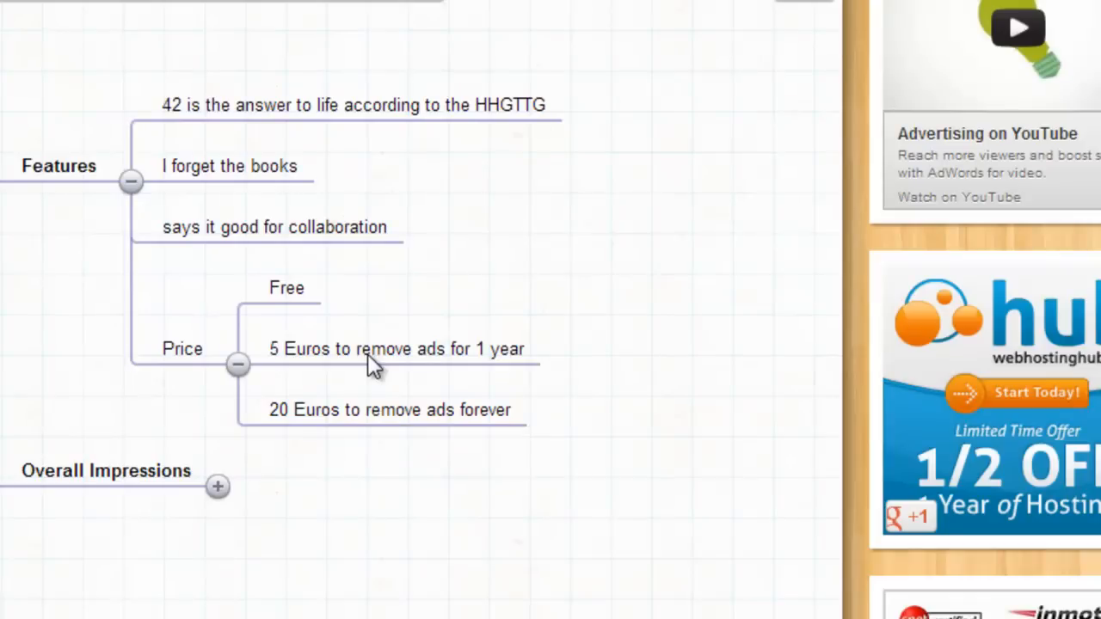
mouse_move(375, 421)
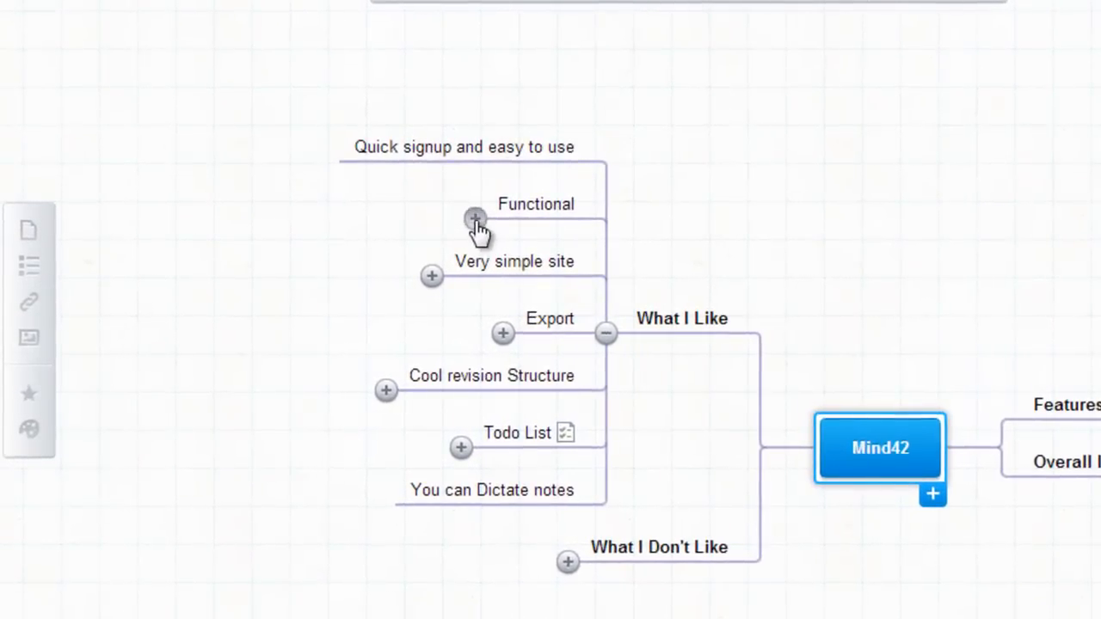
Expand Functional and add 'New node' items at its end and under S = Sibling
click(475, 219)
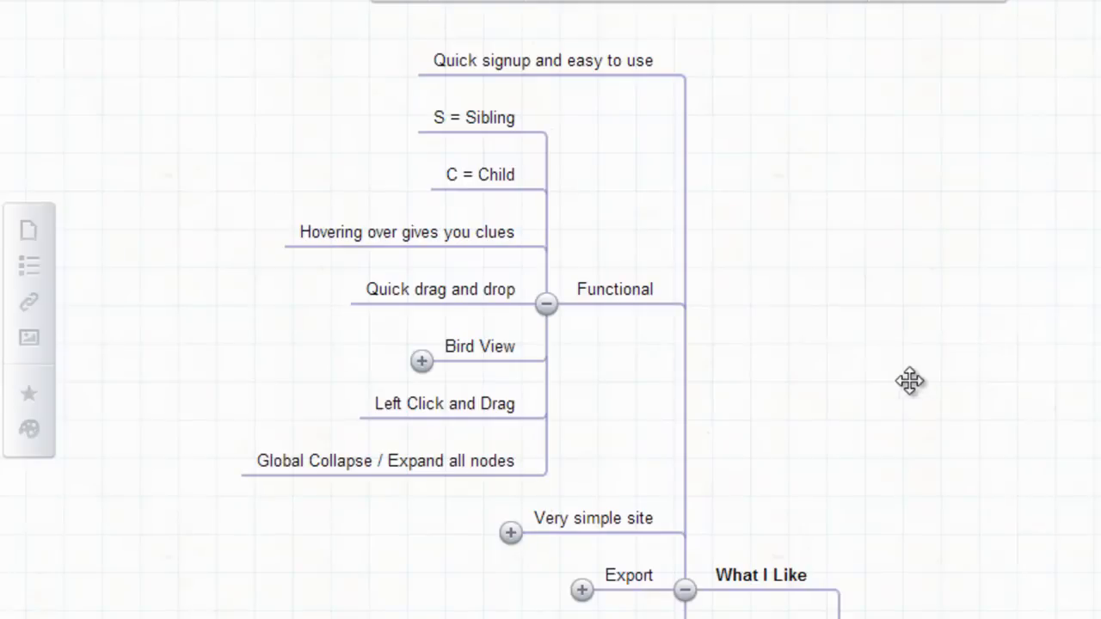
click(472, 118)
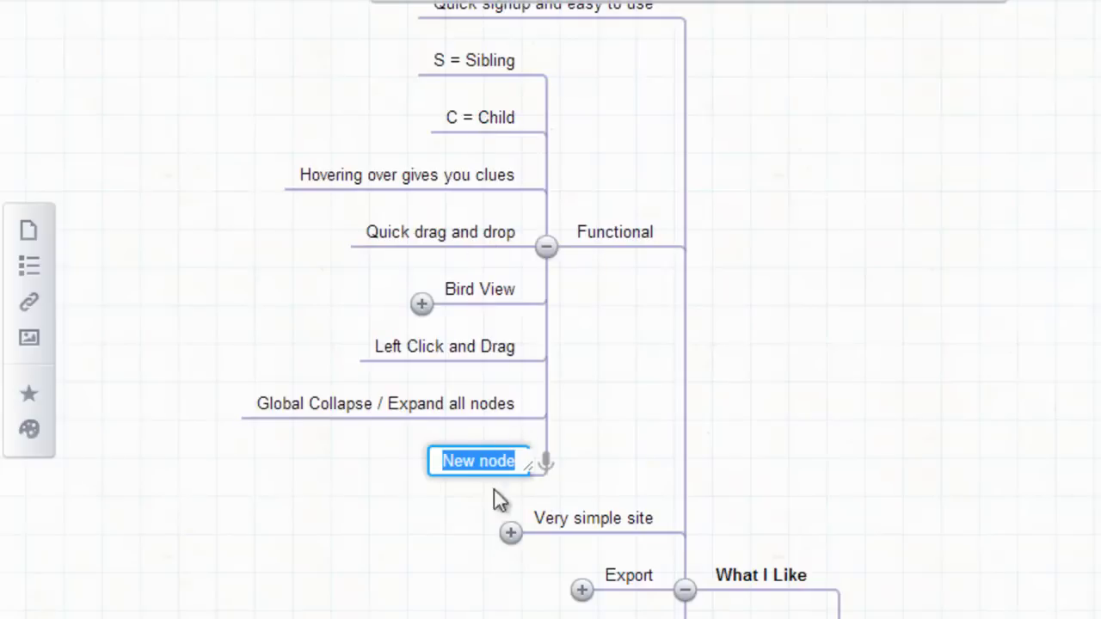
click(473, 60)
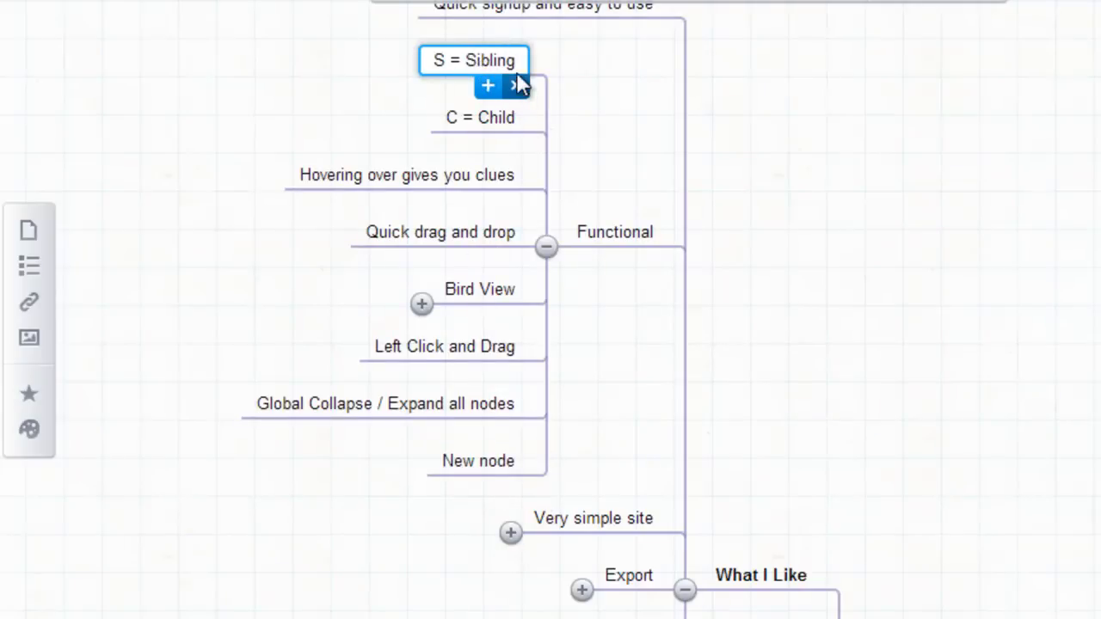
click(488, 85)
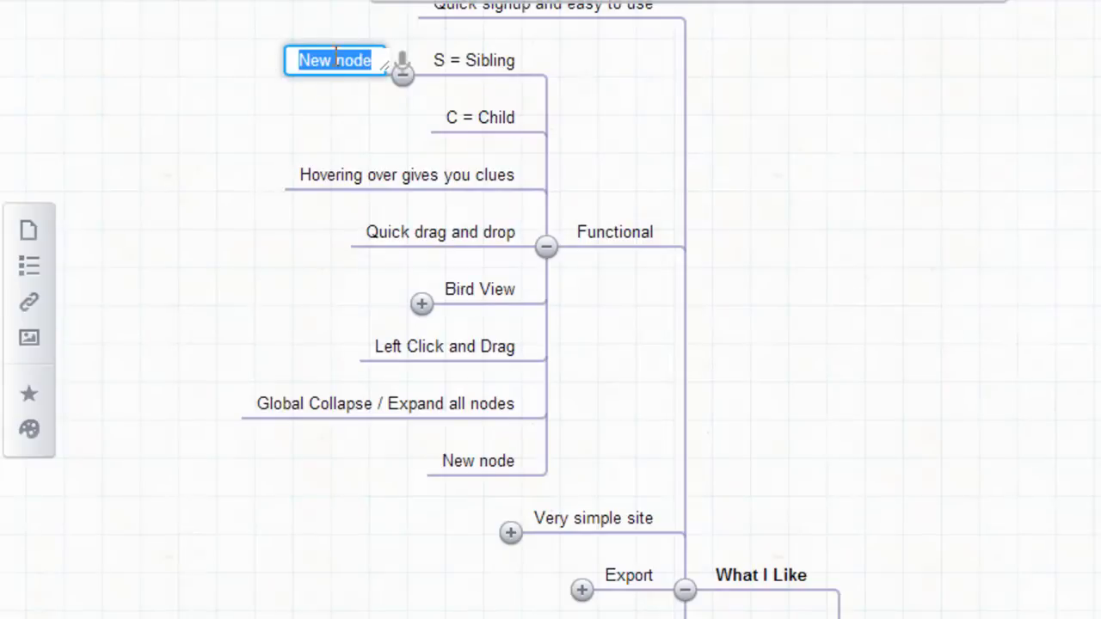
mouse_move(457, 148)
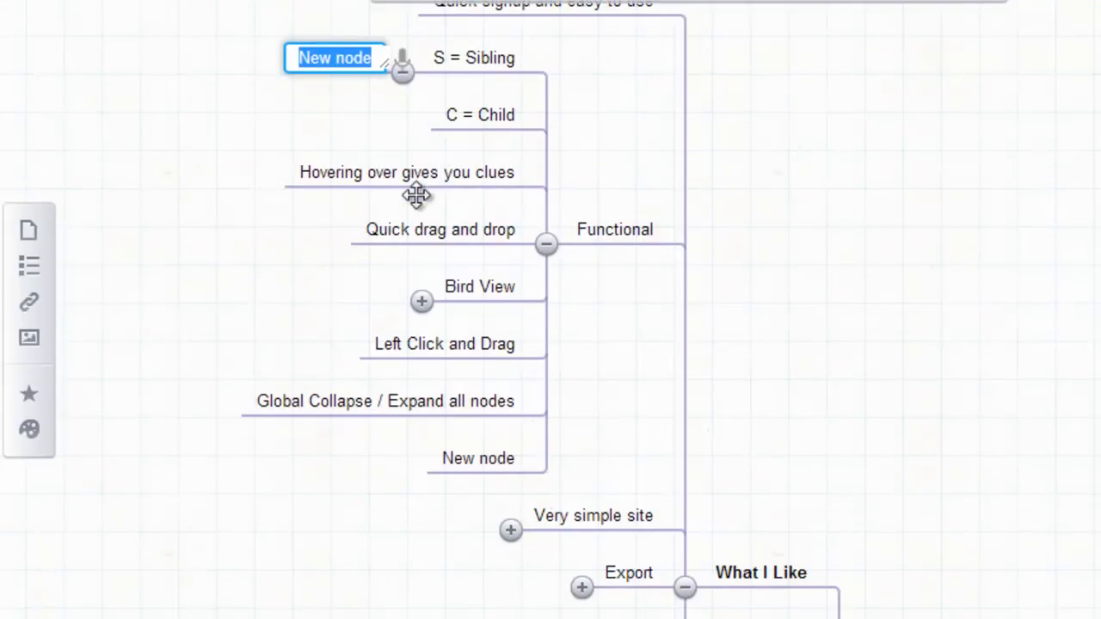
click(406, 172)
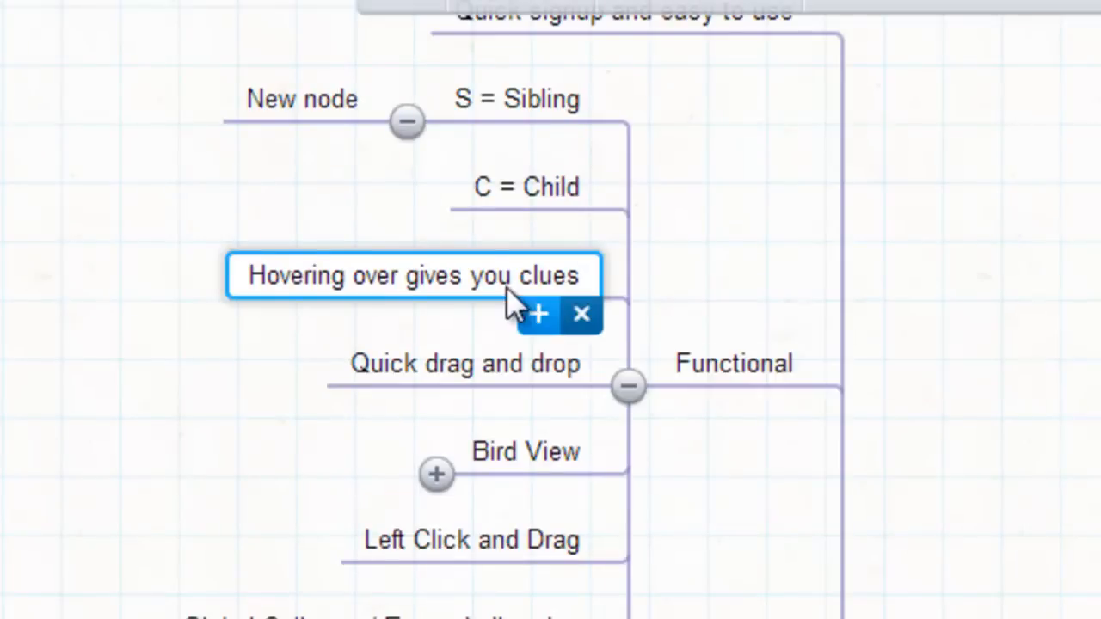
mouse_move(568, 327)
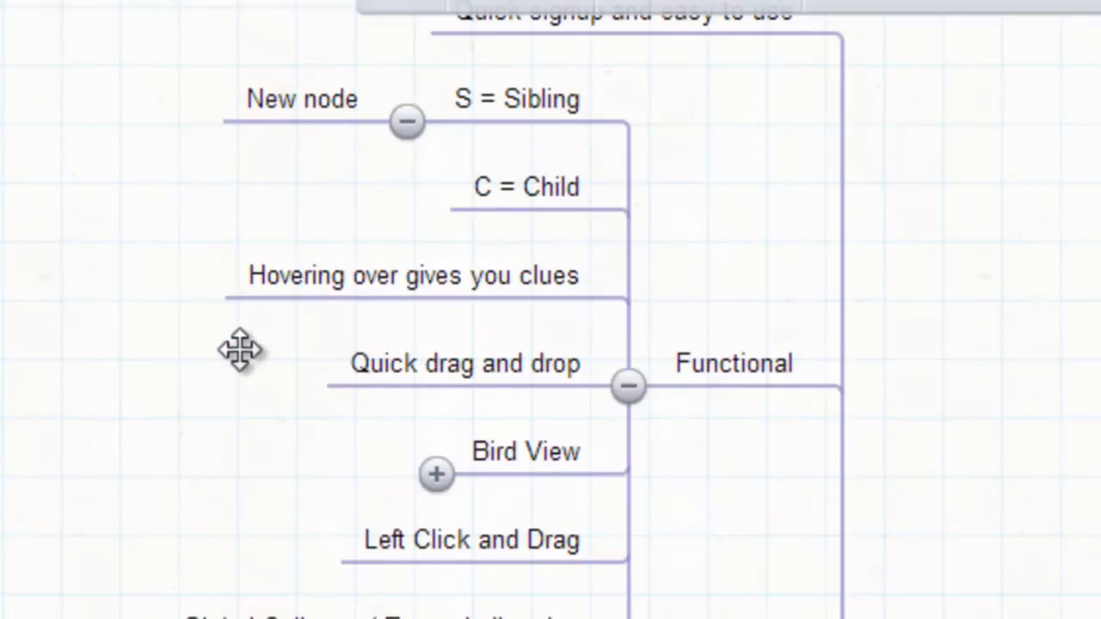
mouse_move(508, 379)
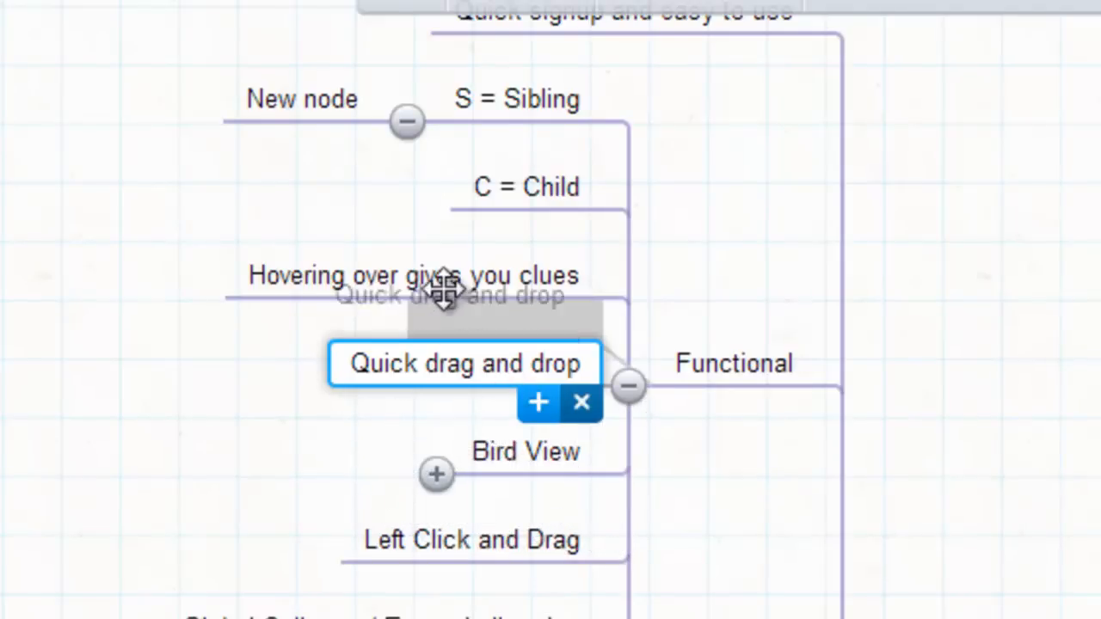
Drag 'Quick drag and drop' above 'Hovering over gives you clues' in Functional
drag(444, 296, 421, 263)
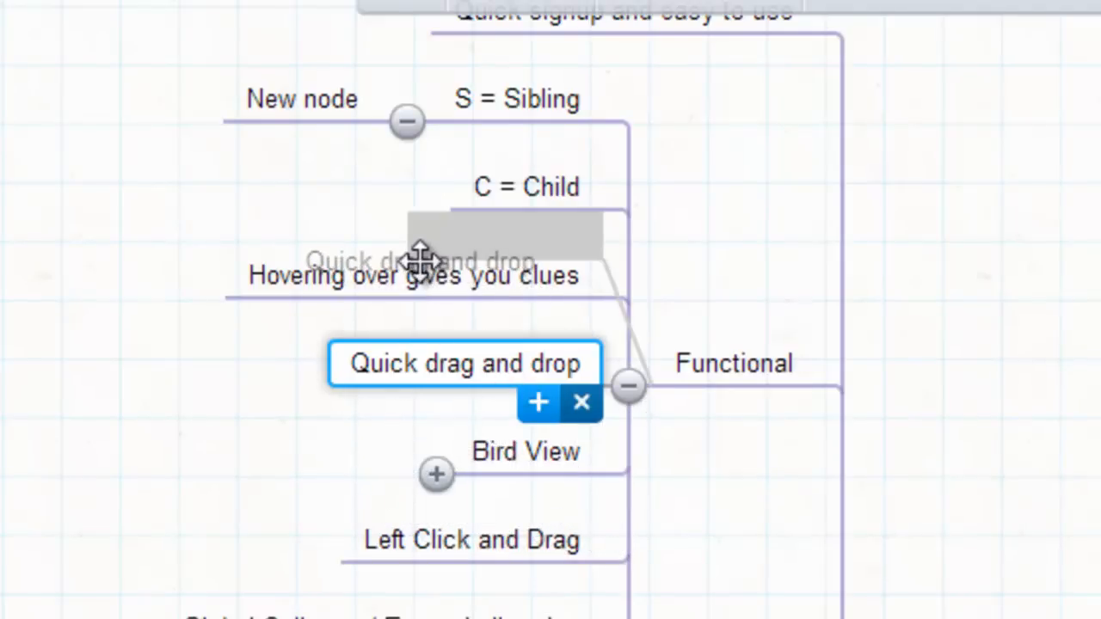
drag(463, 362, 463, 275)
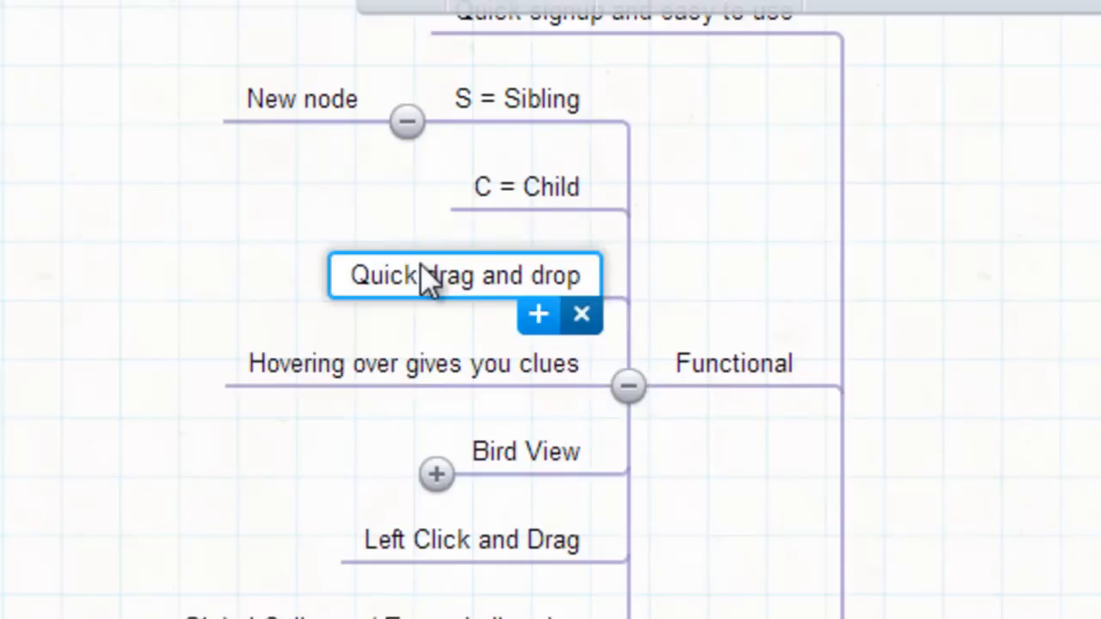
mouse_move(533, 472)
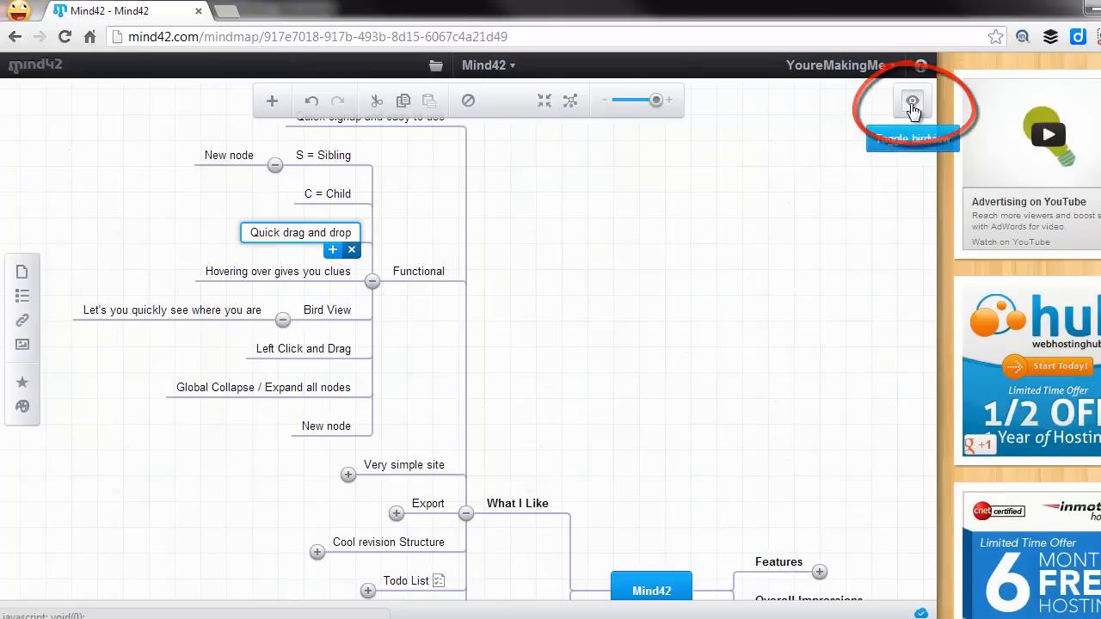
click(913, 101)
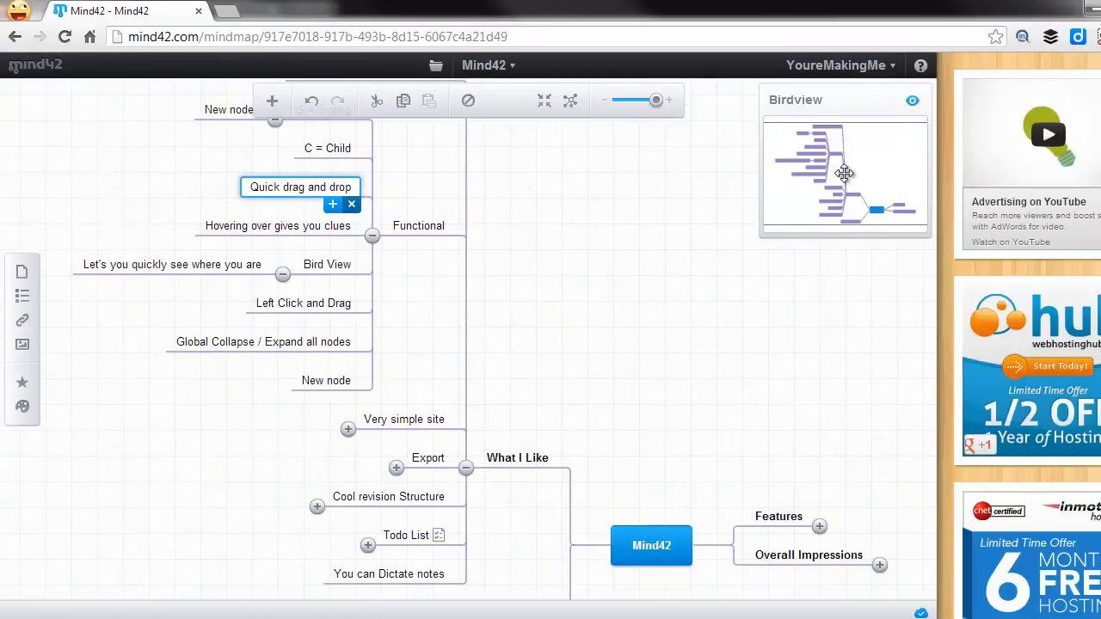
mouse_move(471, 360)
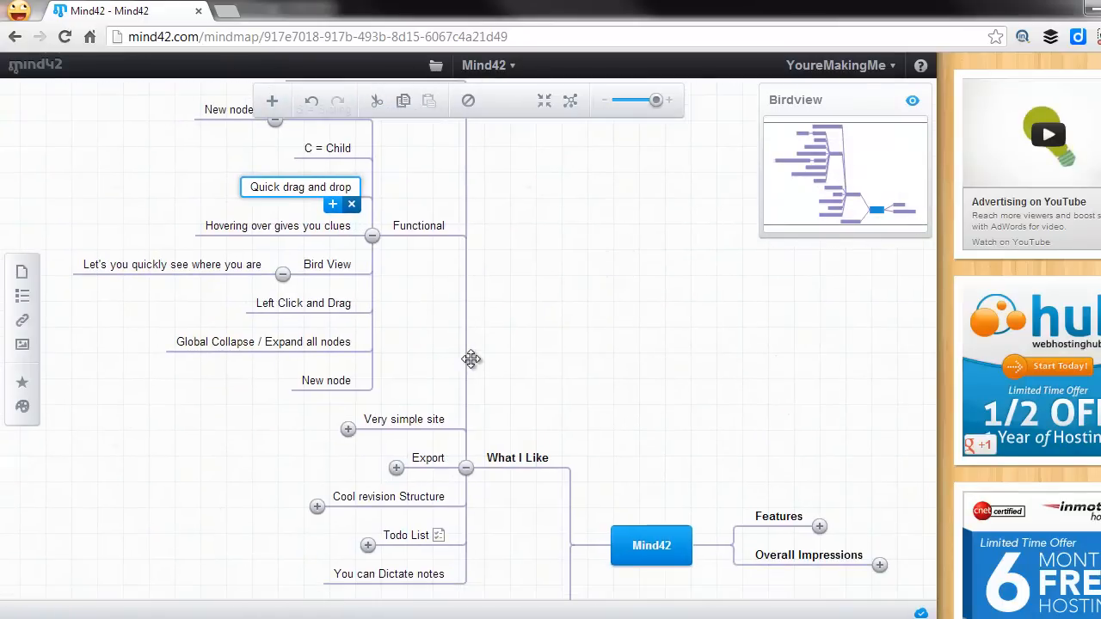
mouse_move(483, 340)
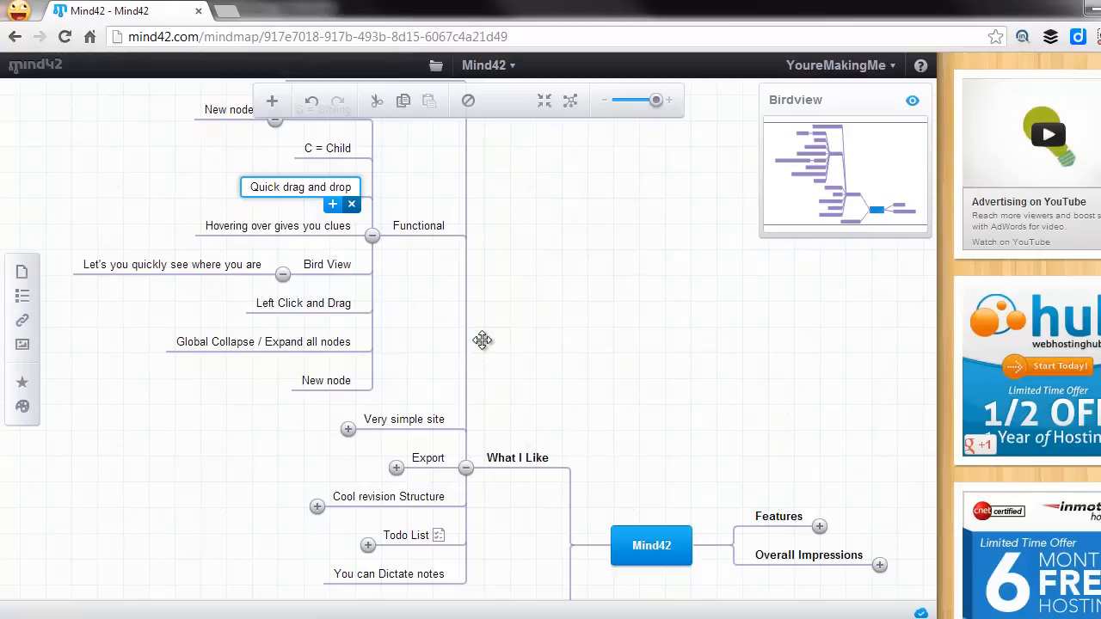
mouse_move(741, 391)
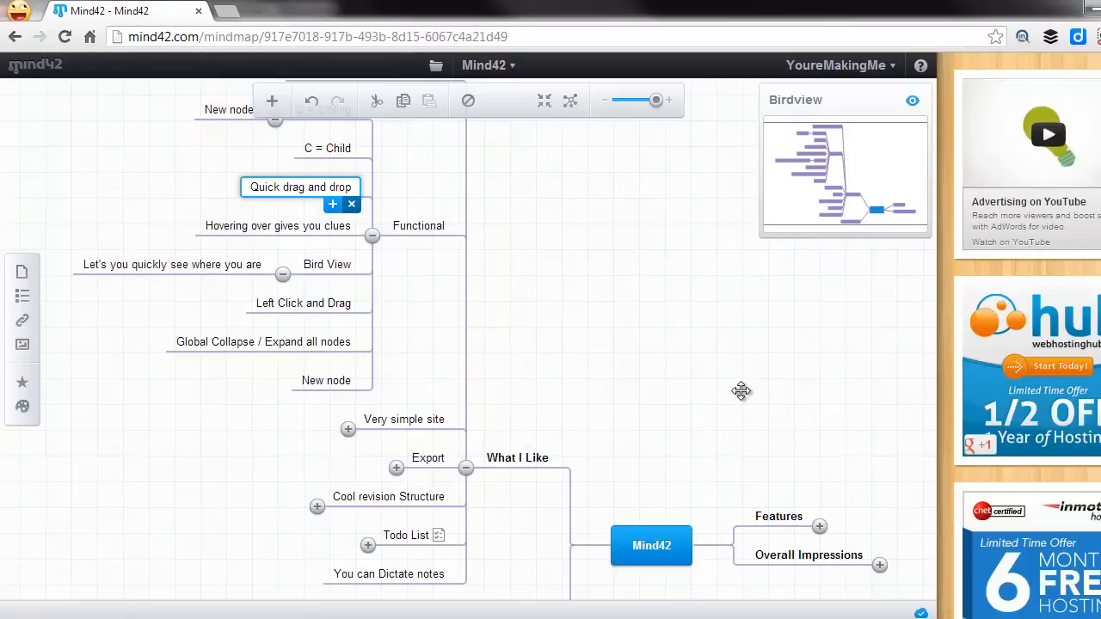
mouse_move(912, 100)
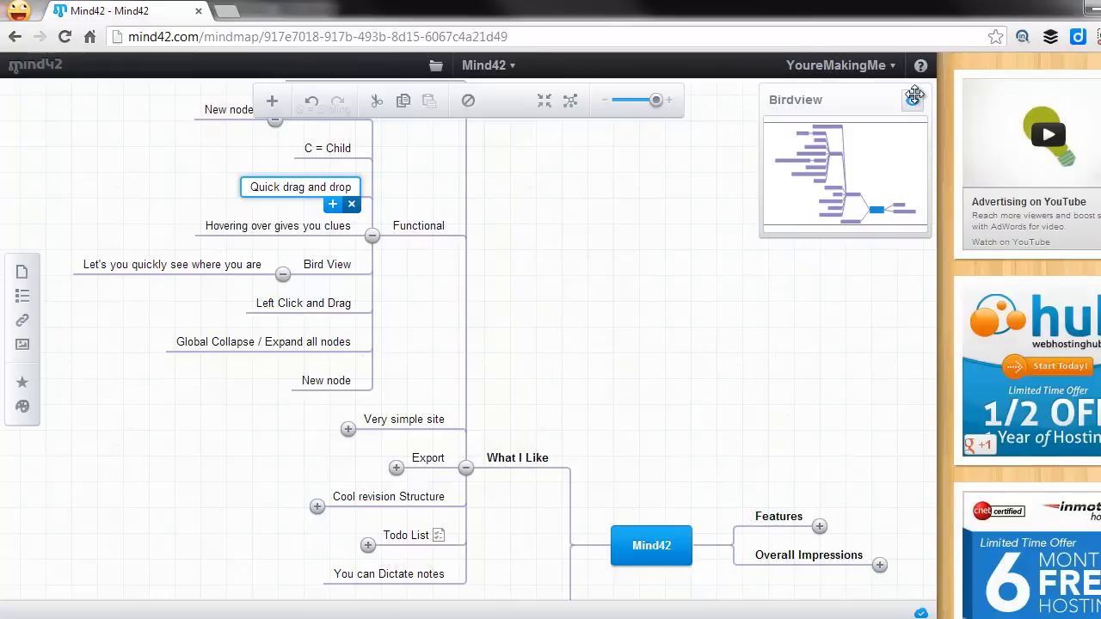
click(914, 95)
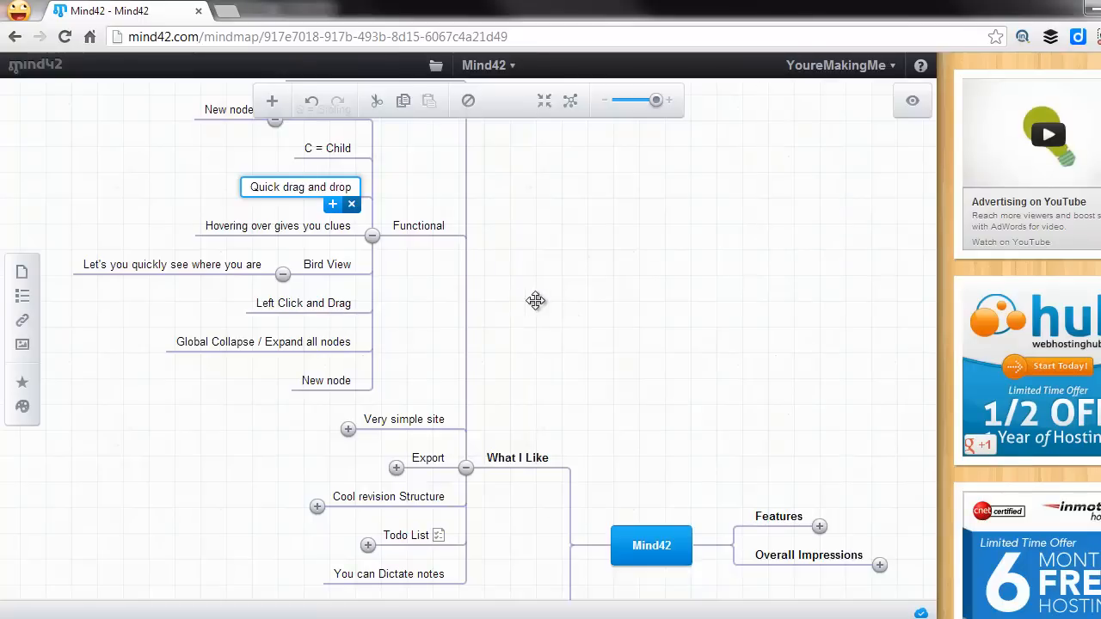
mouse_move(566, 300)
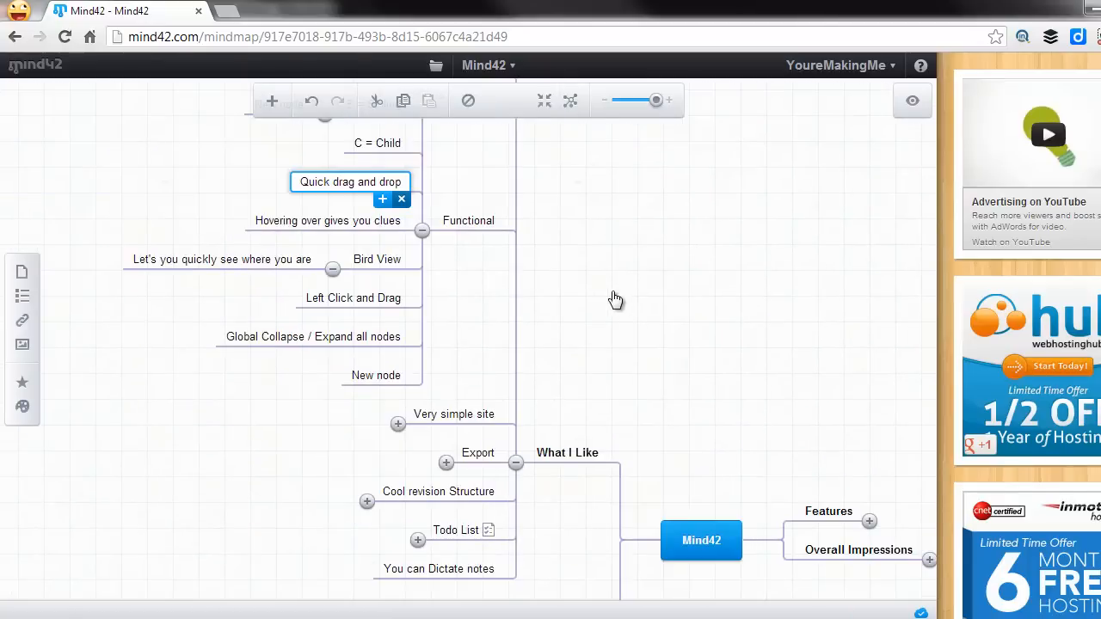
mouse_move(355, 353)
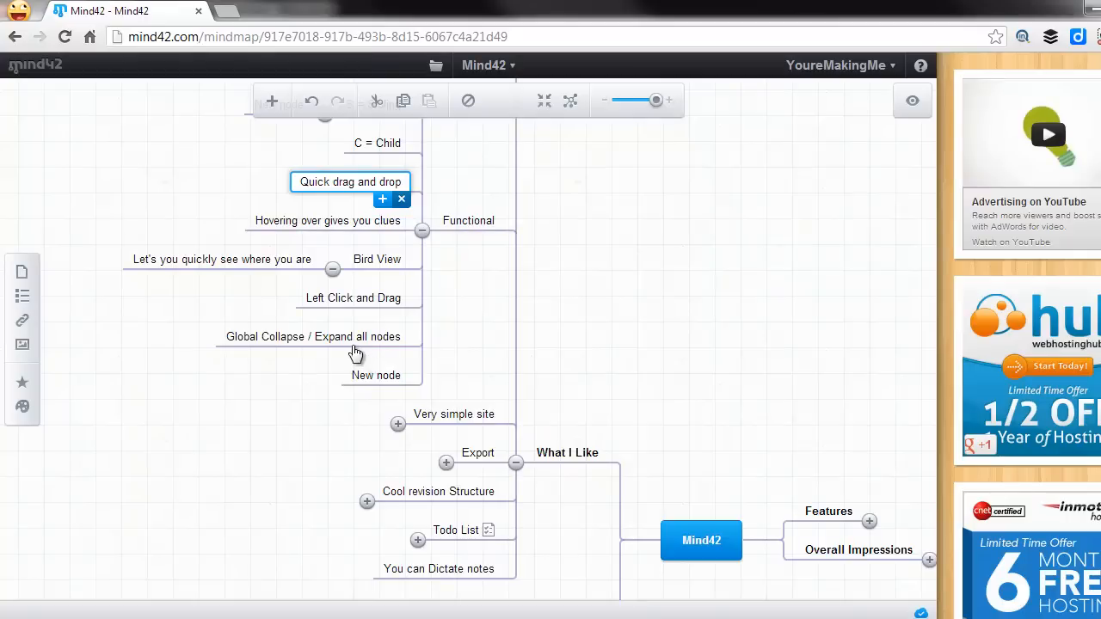
mouse_move(361, 345)
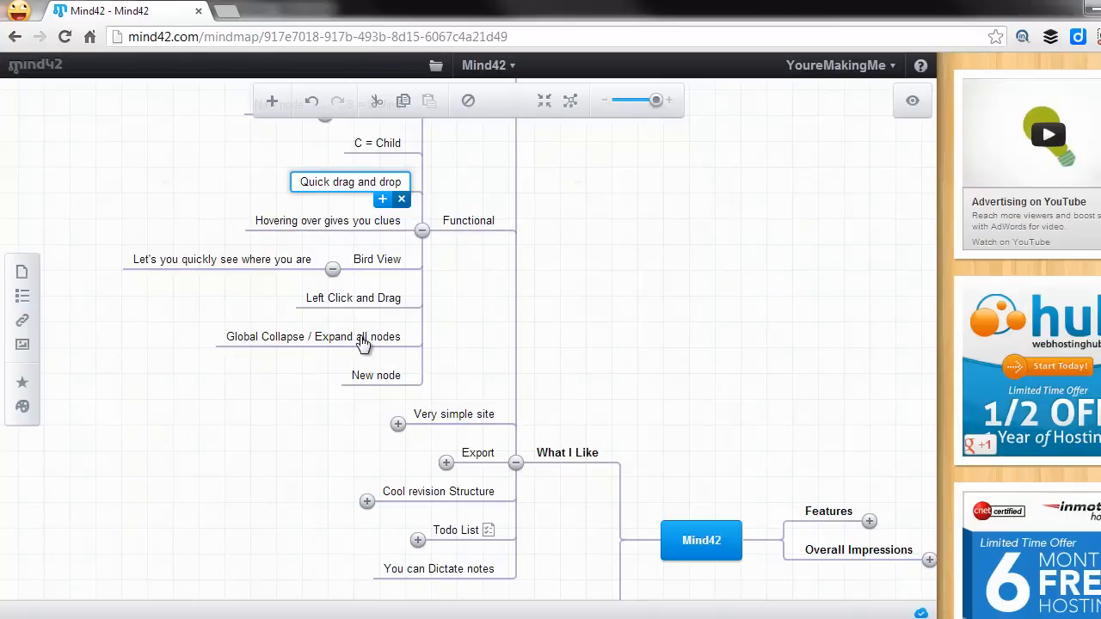
mouse_move(367, 336)
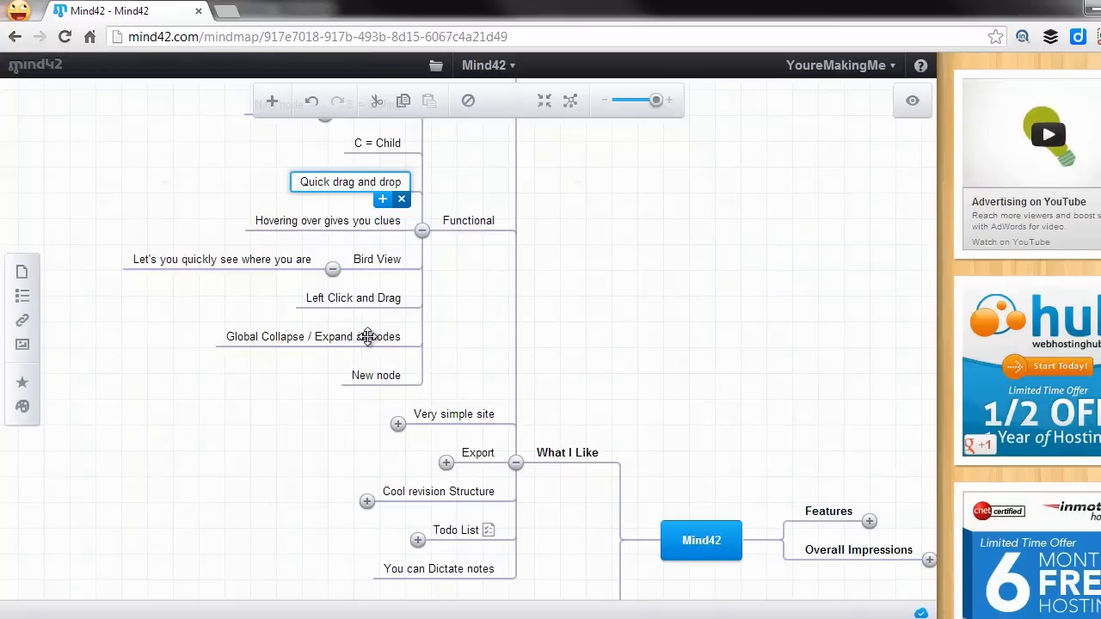
mouse_move(342, 264)
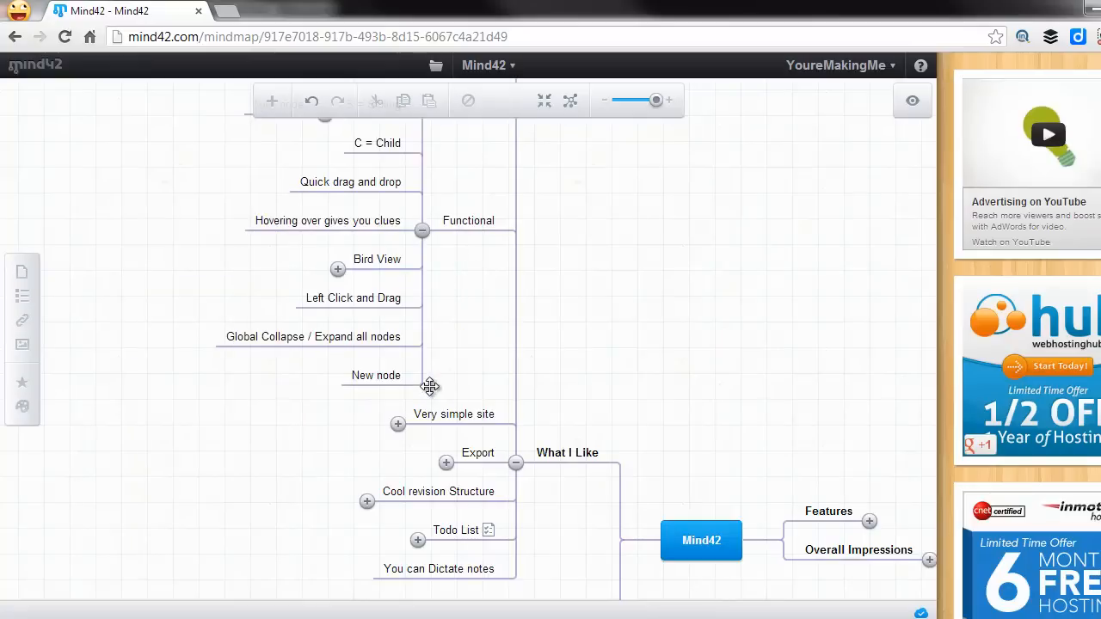
mouse_move(616, 223)
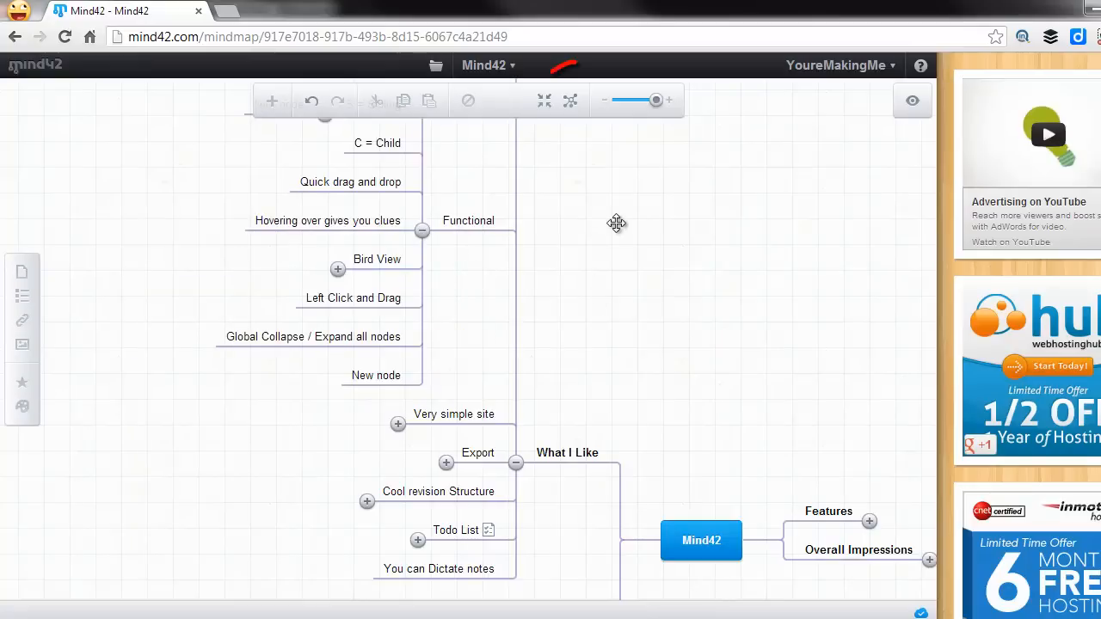
mouse_move(570, 101)
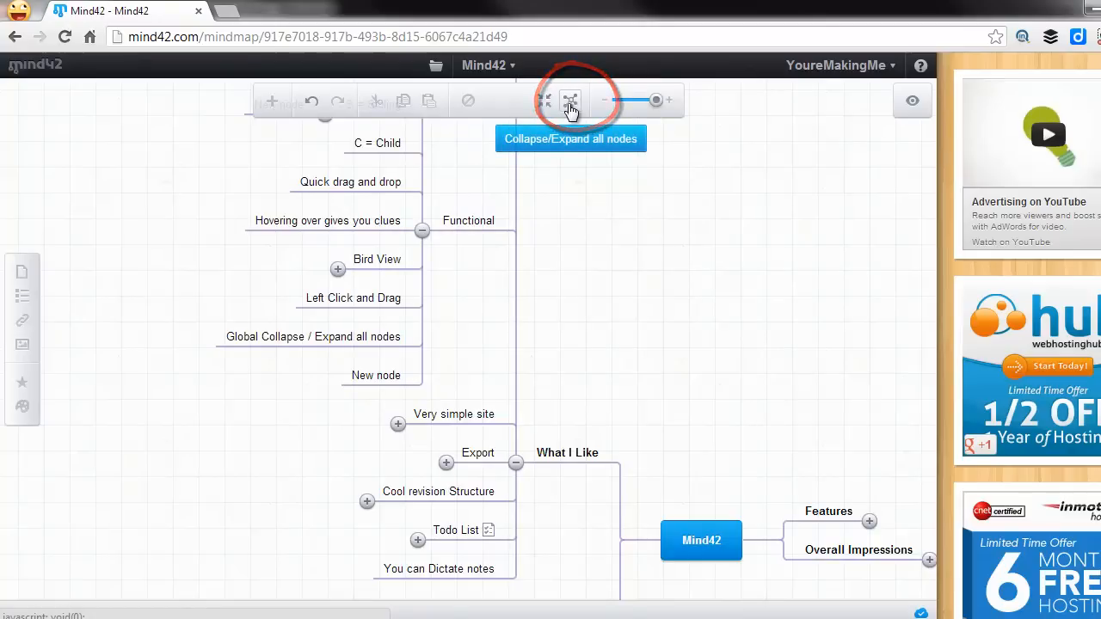
Collapse all nodes so only the four top-level branches remain around Mind42
click(570, 100)
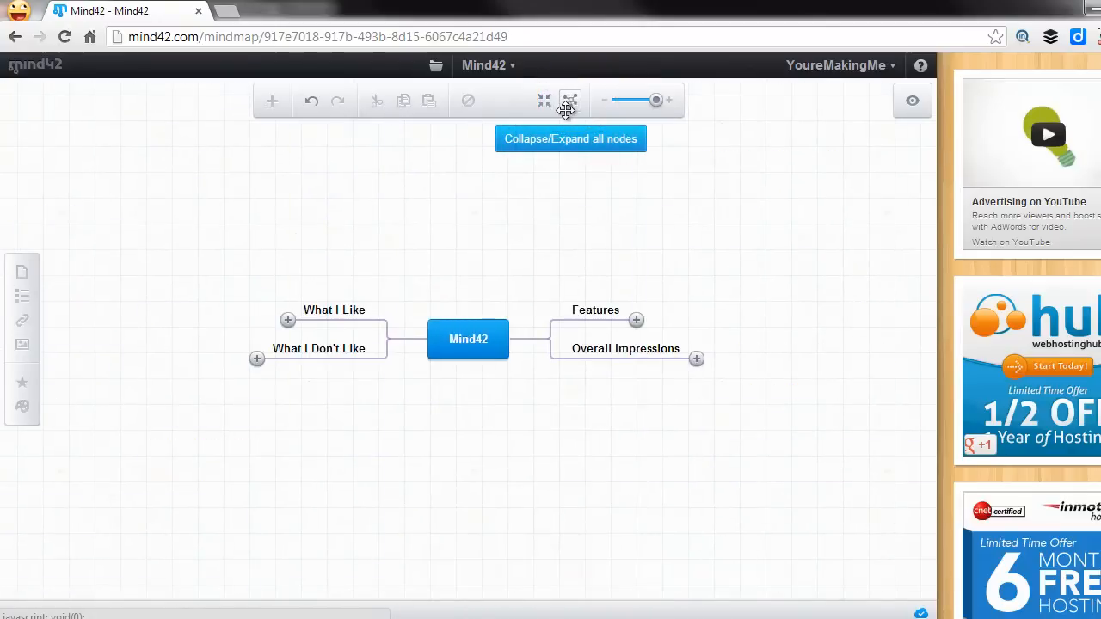
mouse_move(288, 323)
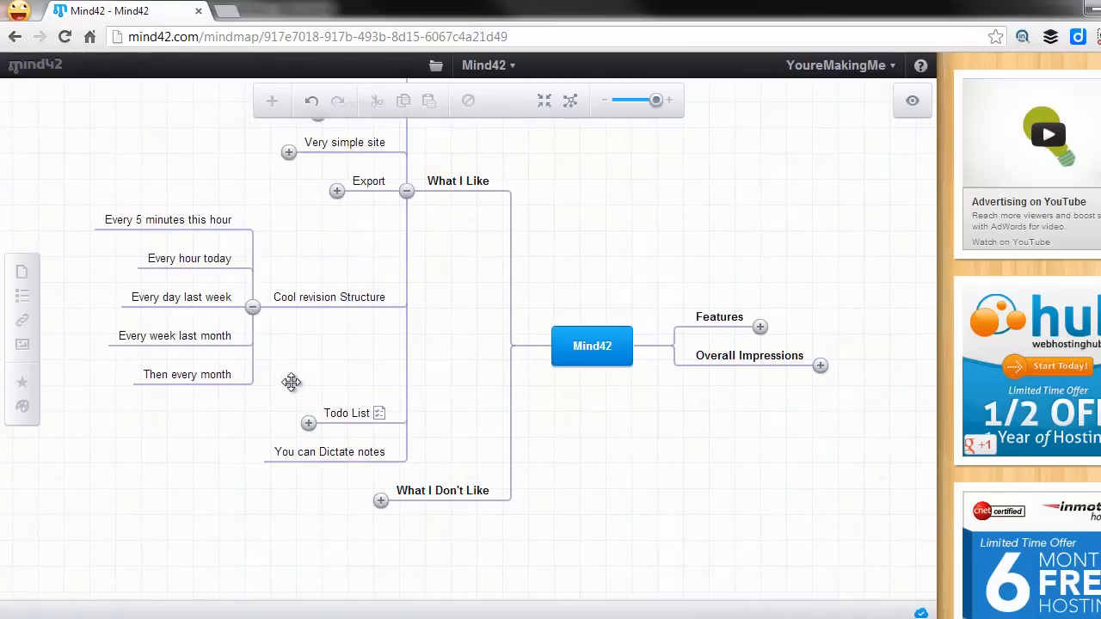
Hide Cool revision Structure's five revision intervals and select that node
drag(291, 383, 470, 252)
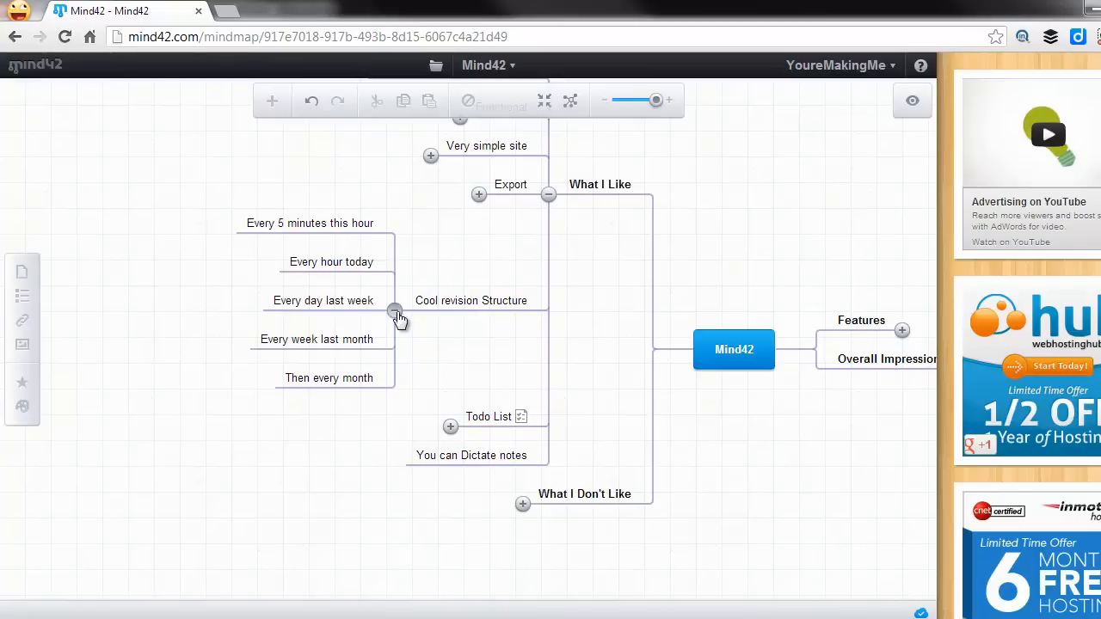
click(394, 310)
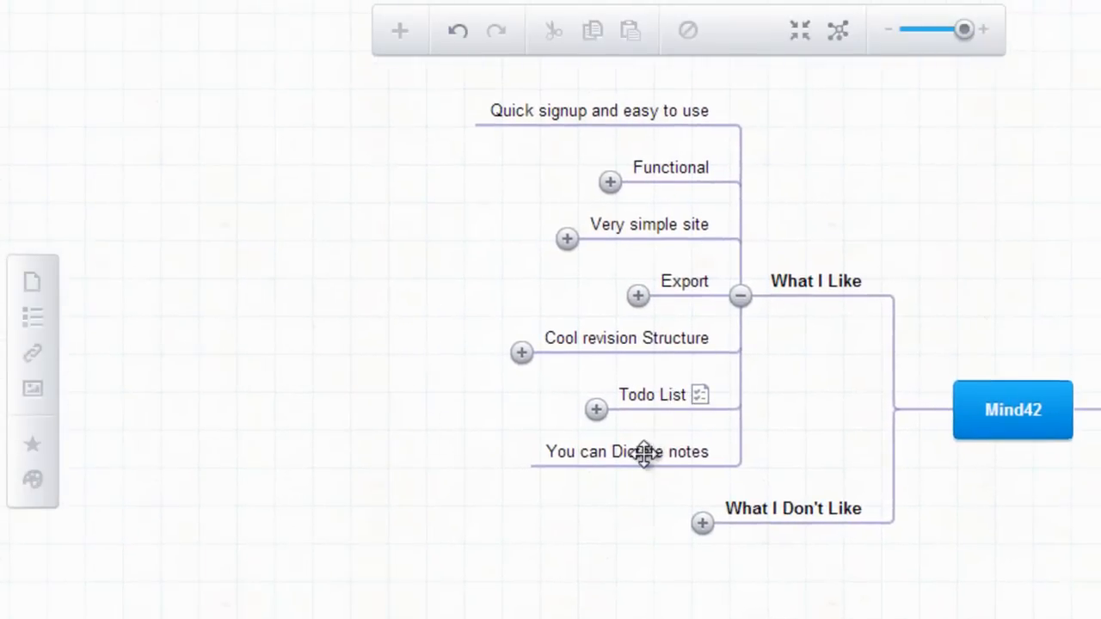
click(627, 337)
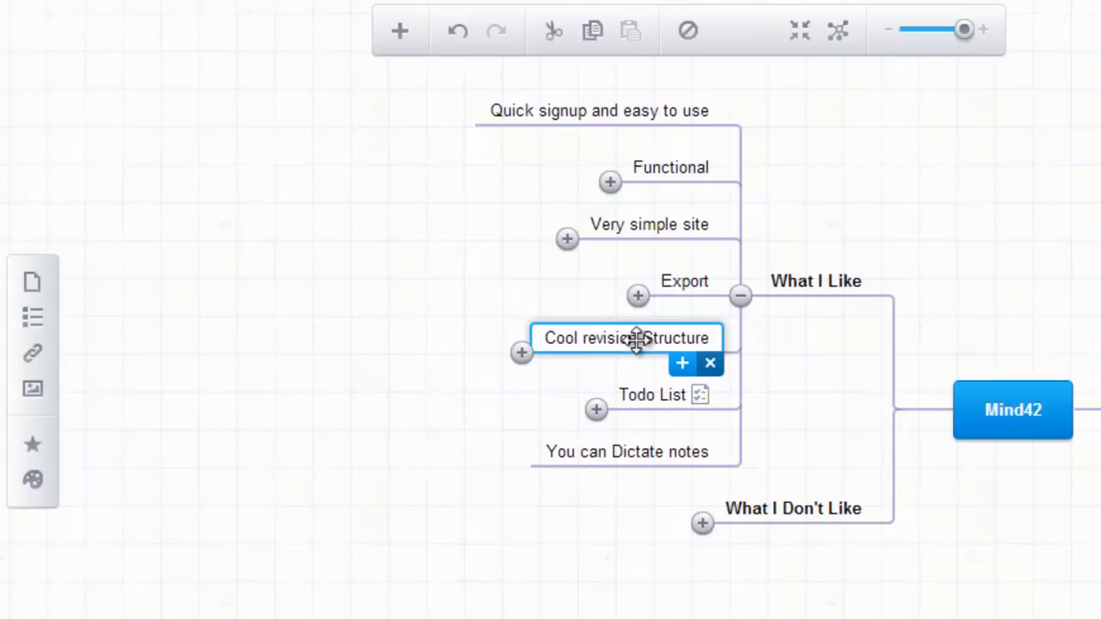
mouse_move(428, 291)
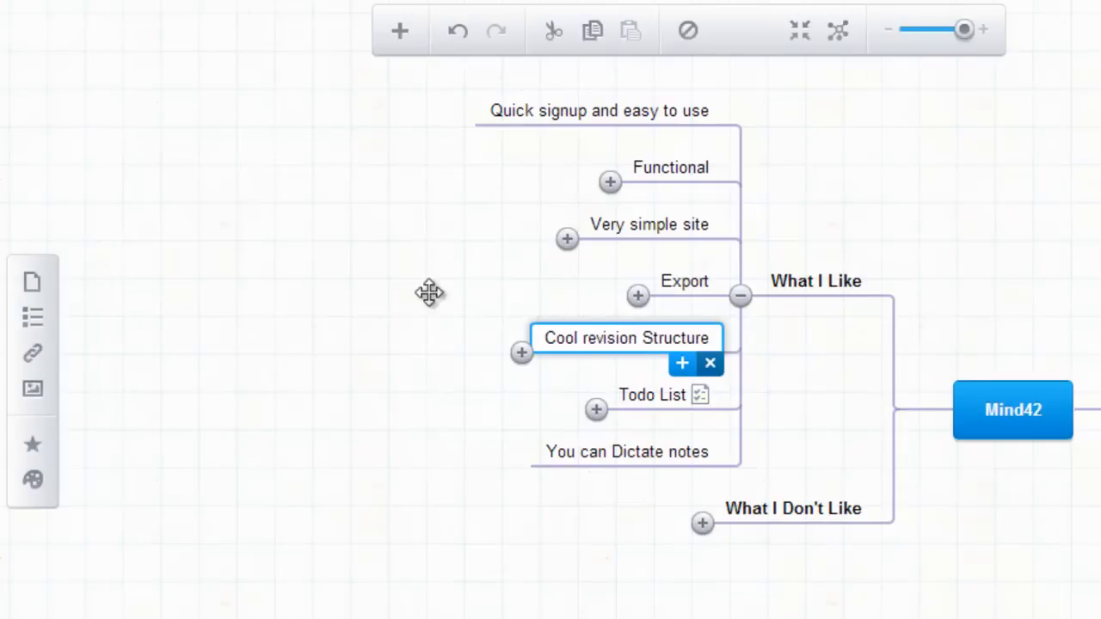
mouse_move(32, 335)
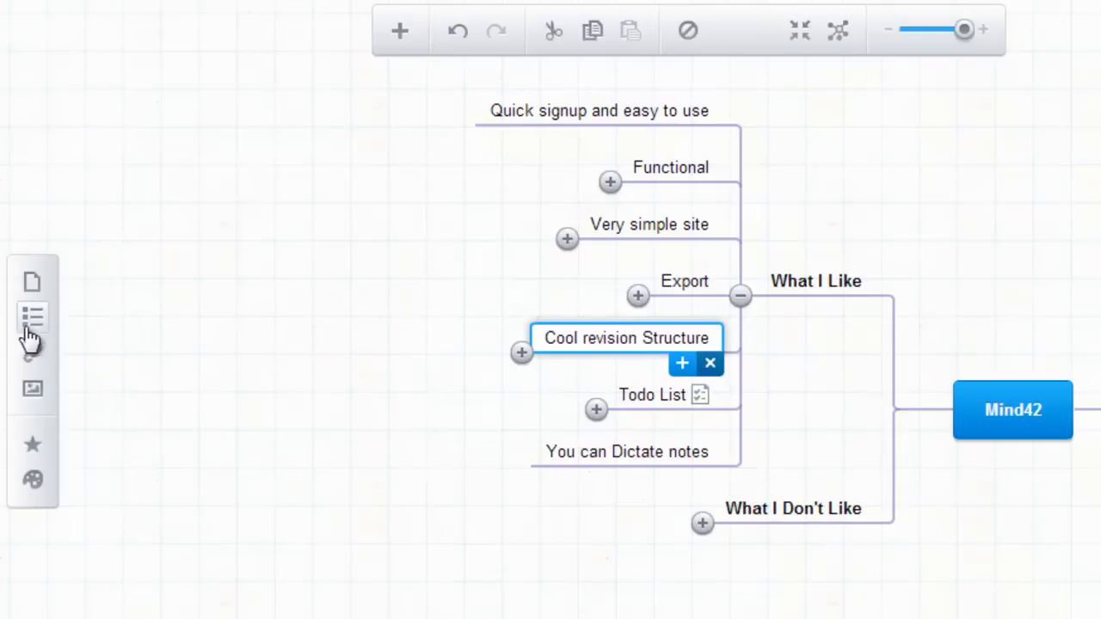
mouse_move(32, 316)
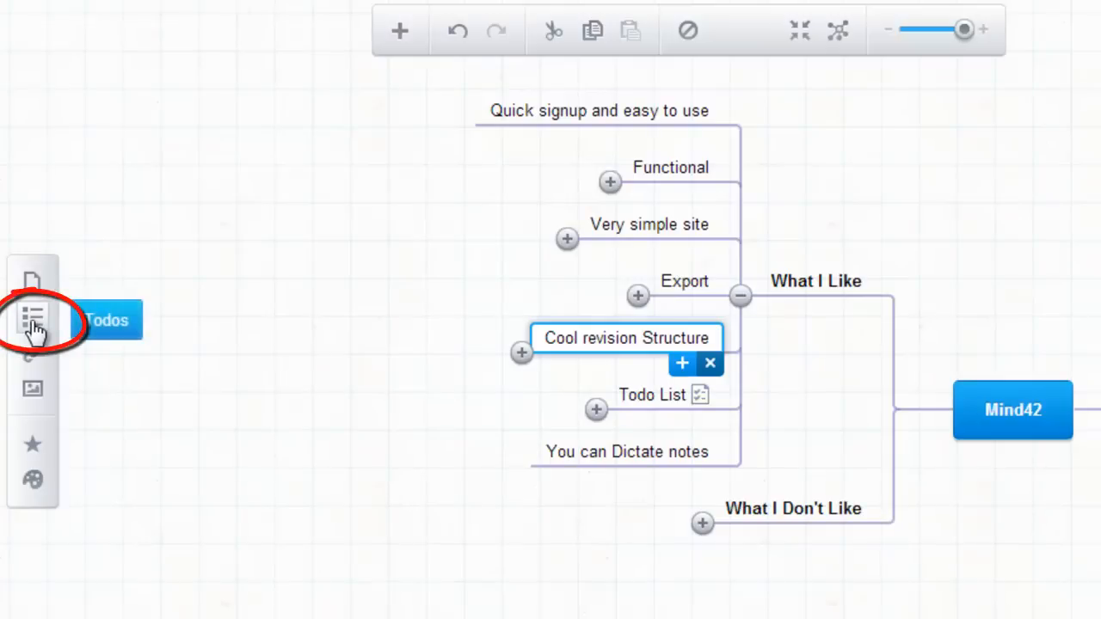
In the Todos sidebar, add the todo 'Share with everyone' with progress at 0%
click(32, 319)
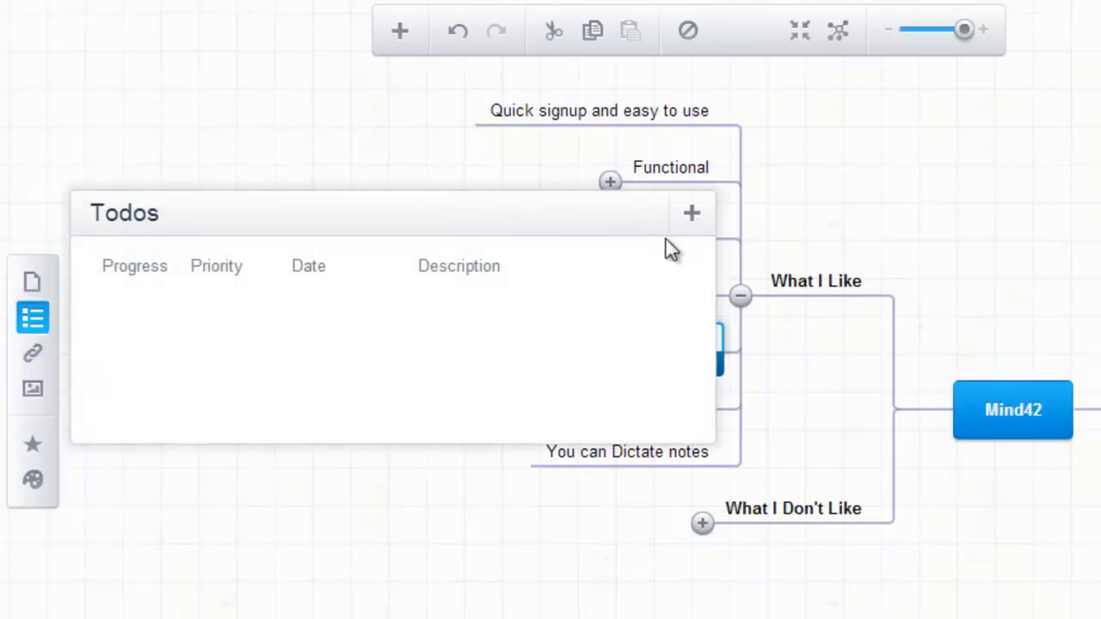
click(692, 212)
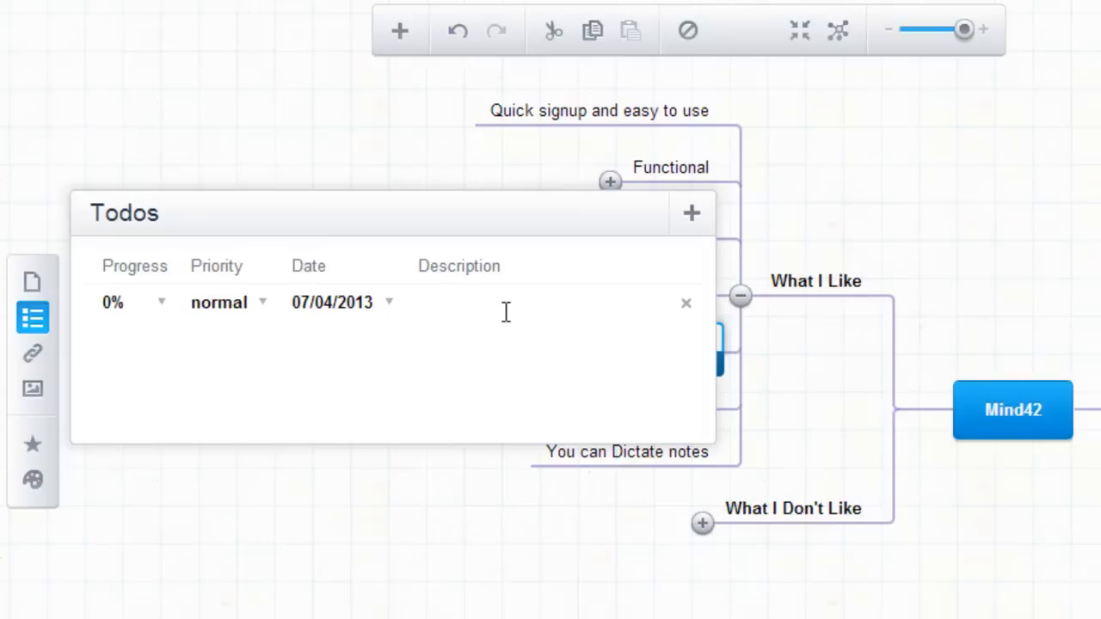
text(Saher)
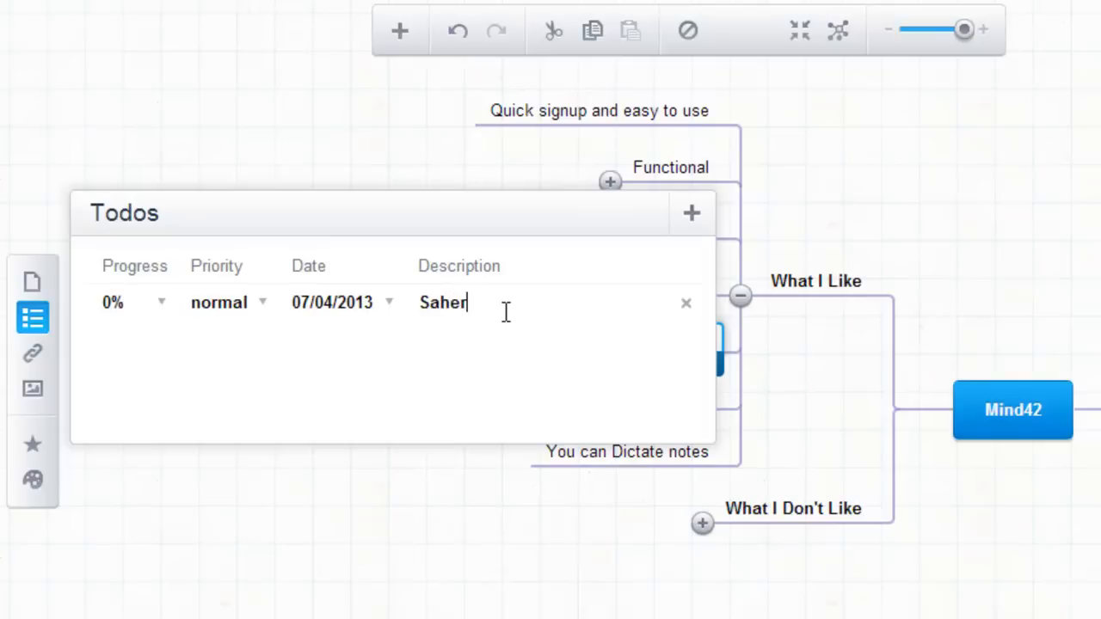
text(Share)
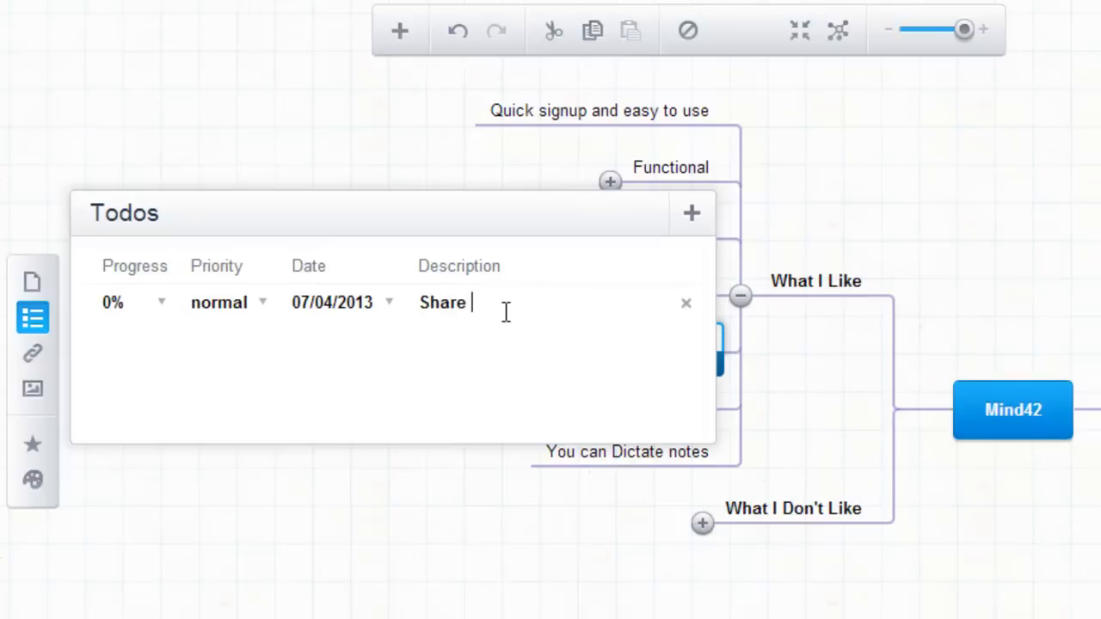
text(with everyone)
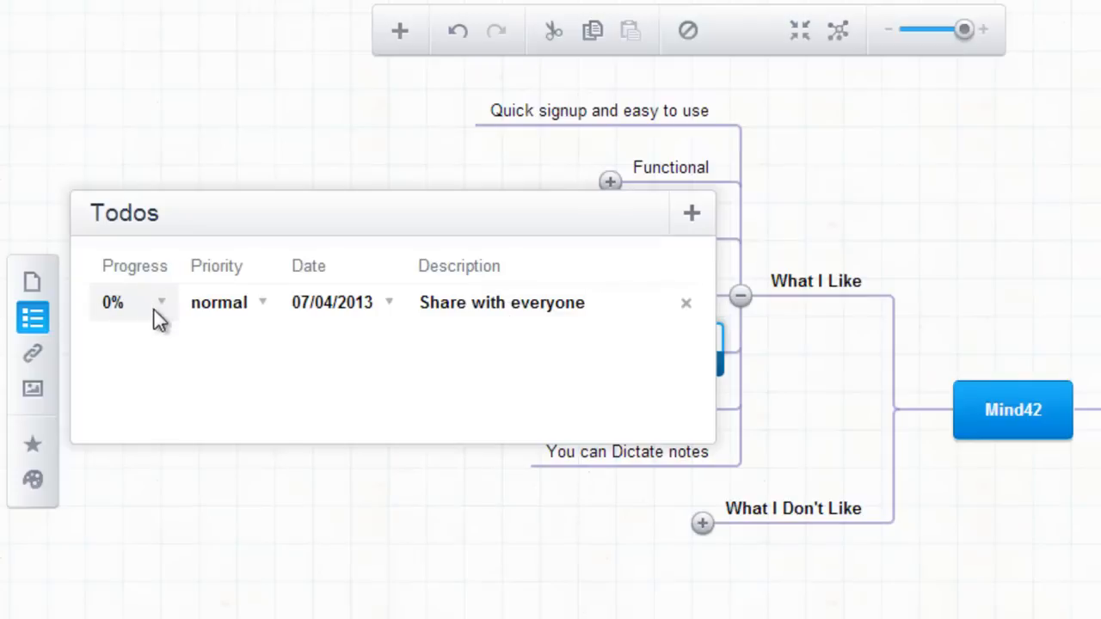
click(134, 302)
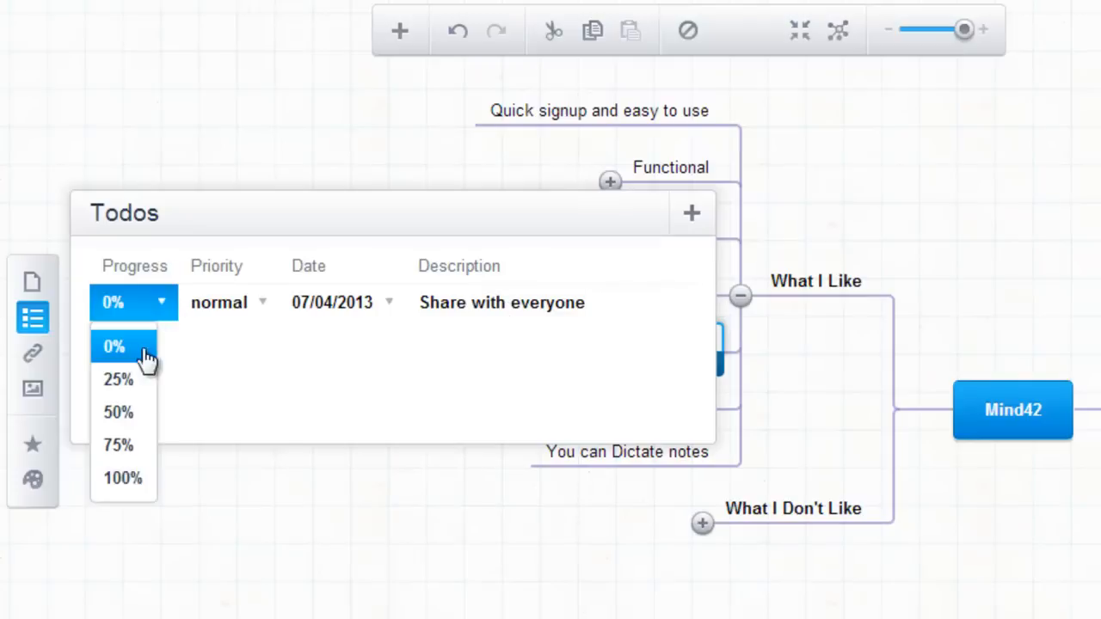
click(118, 379)
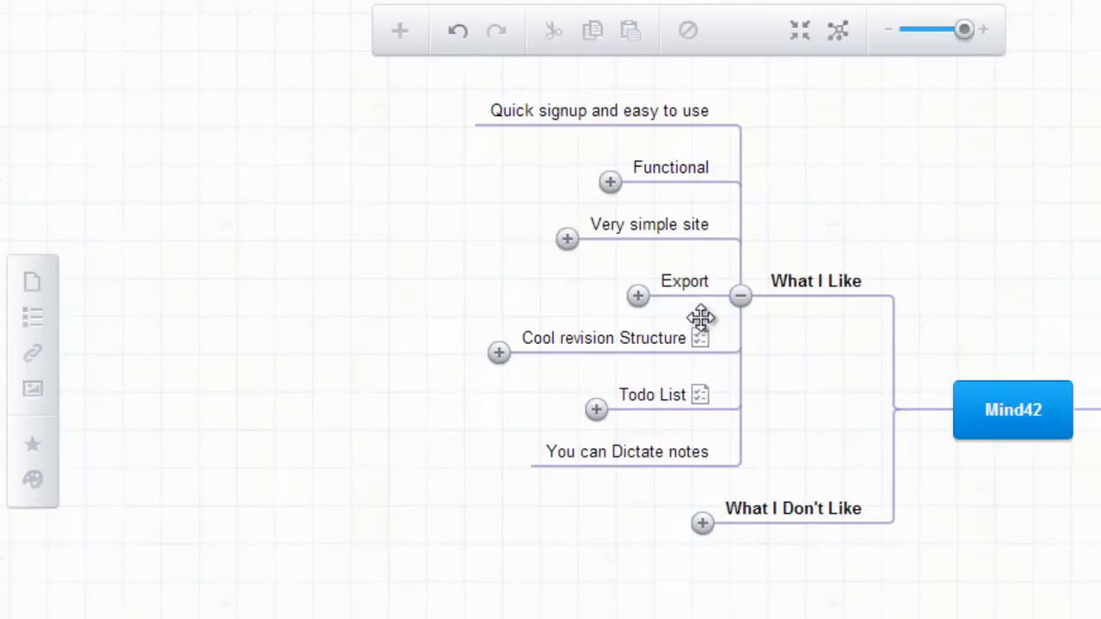
mouse_move(708, 422)
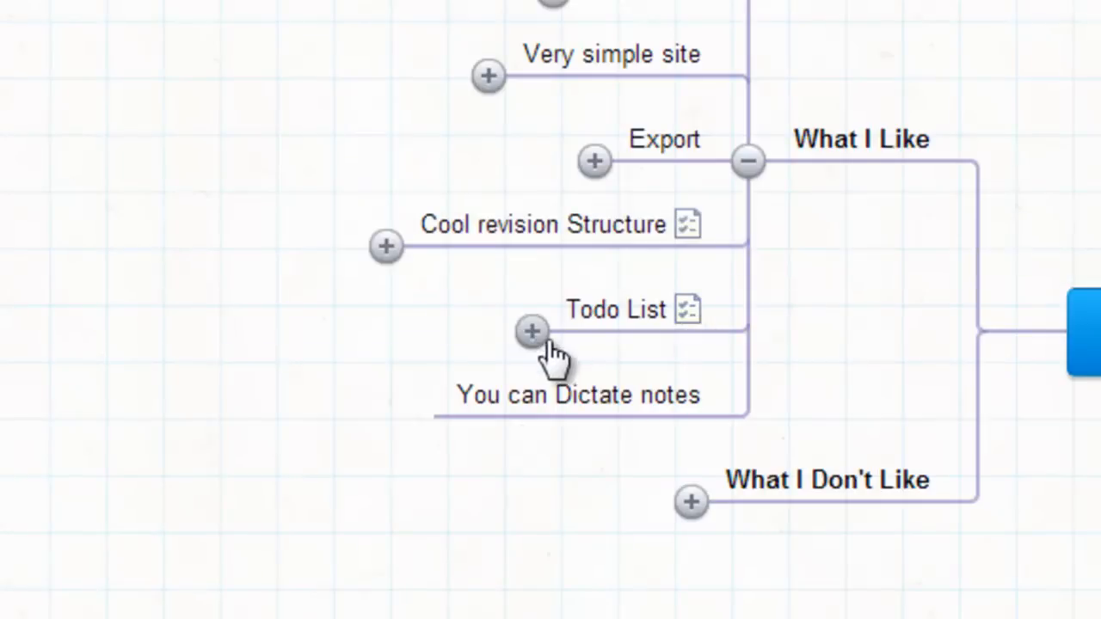
click(576, 395)
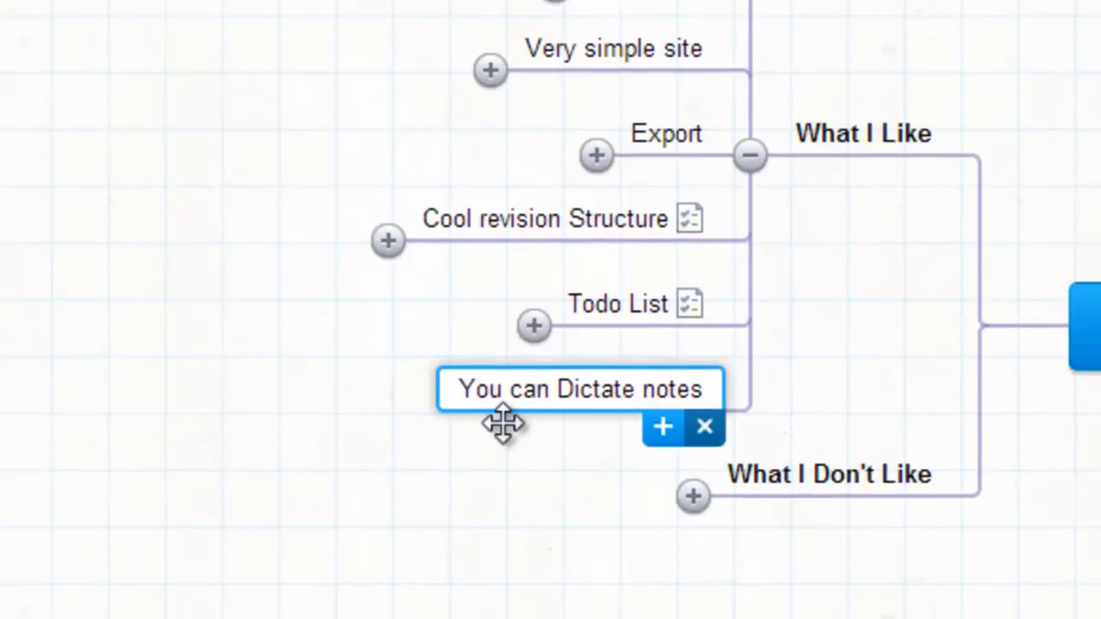
Add a dictated child node 'you can dictate notes' under You can Dictate notes
click(662, 427)
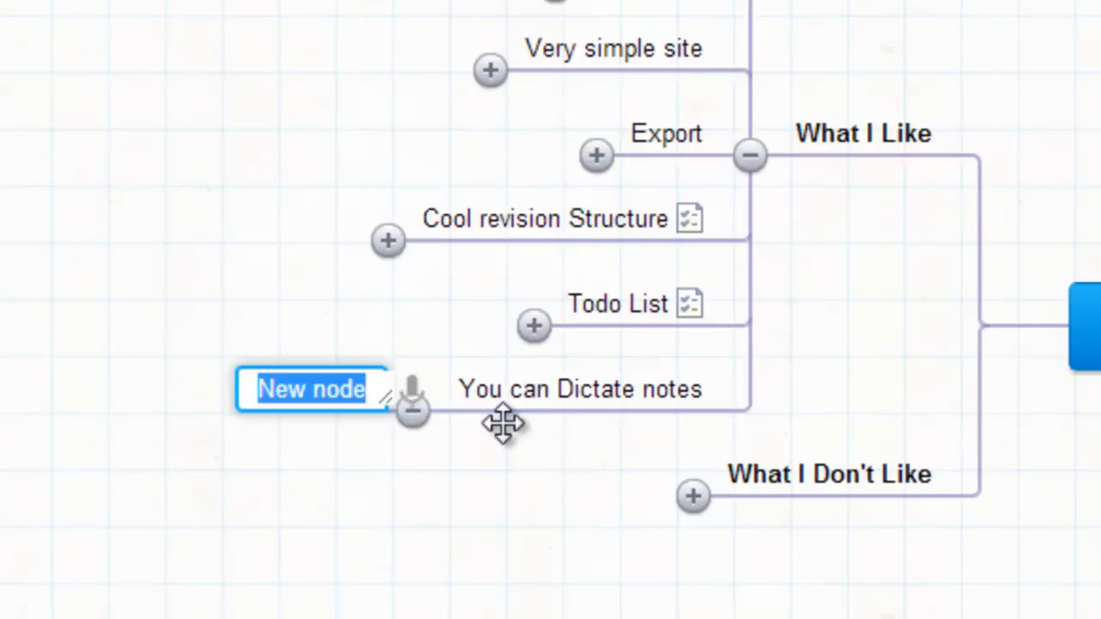
mouse_move(475, 499)
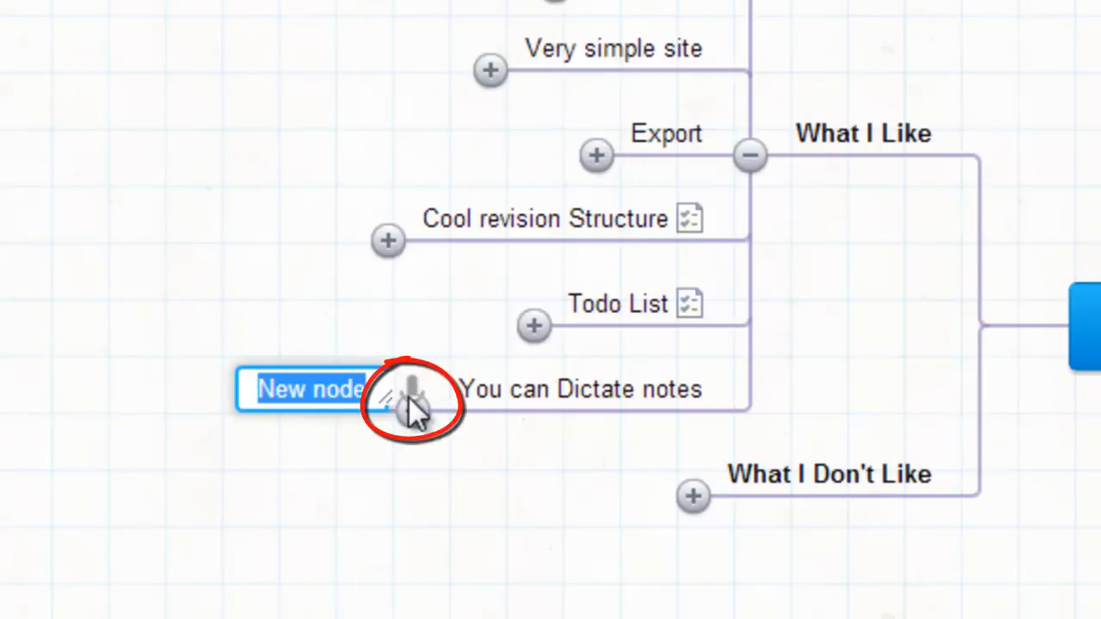
click(413, 400)
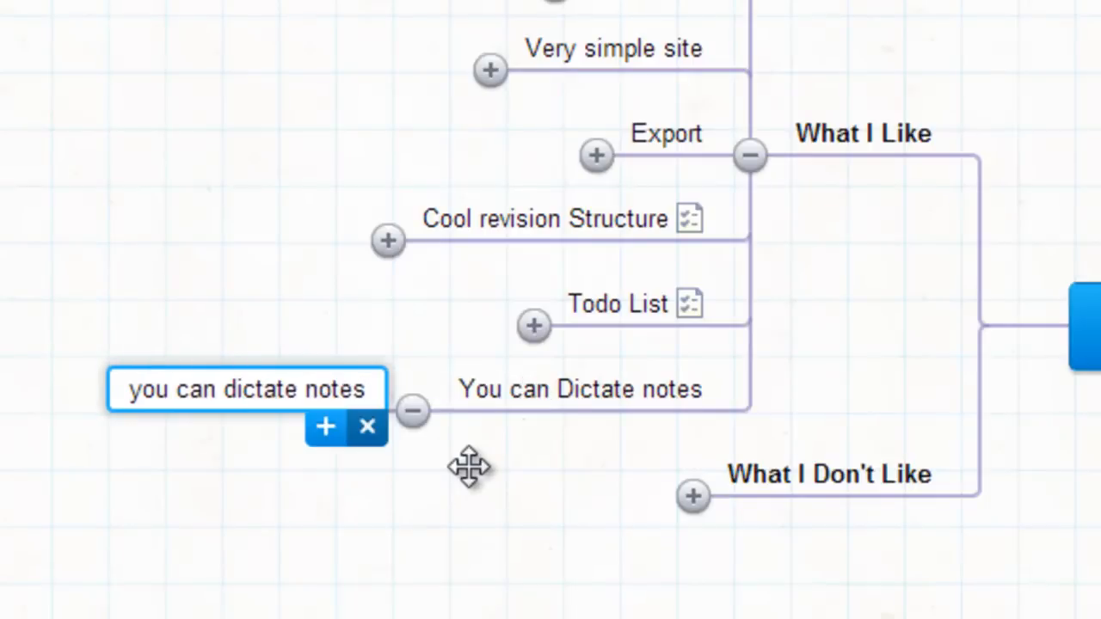
click(750, 156)
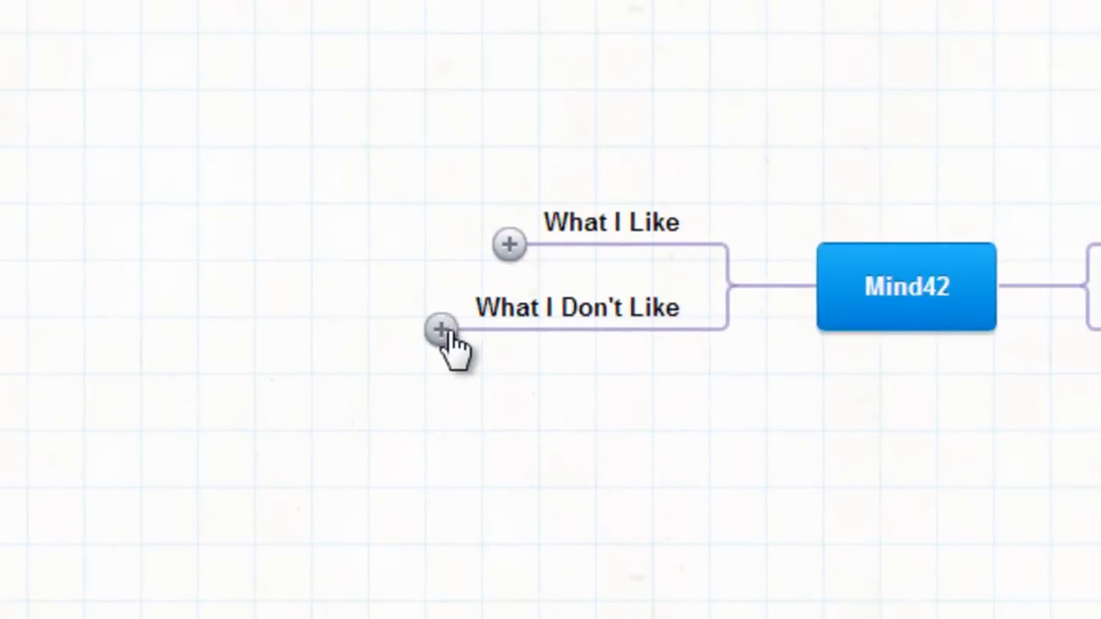
Expand What I Don't Like to show auto-adjusting nodes, oversized free-version ads and two more points
click(439, 330)
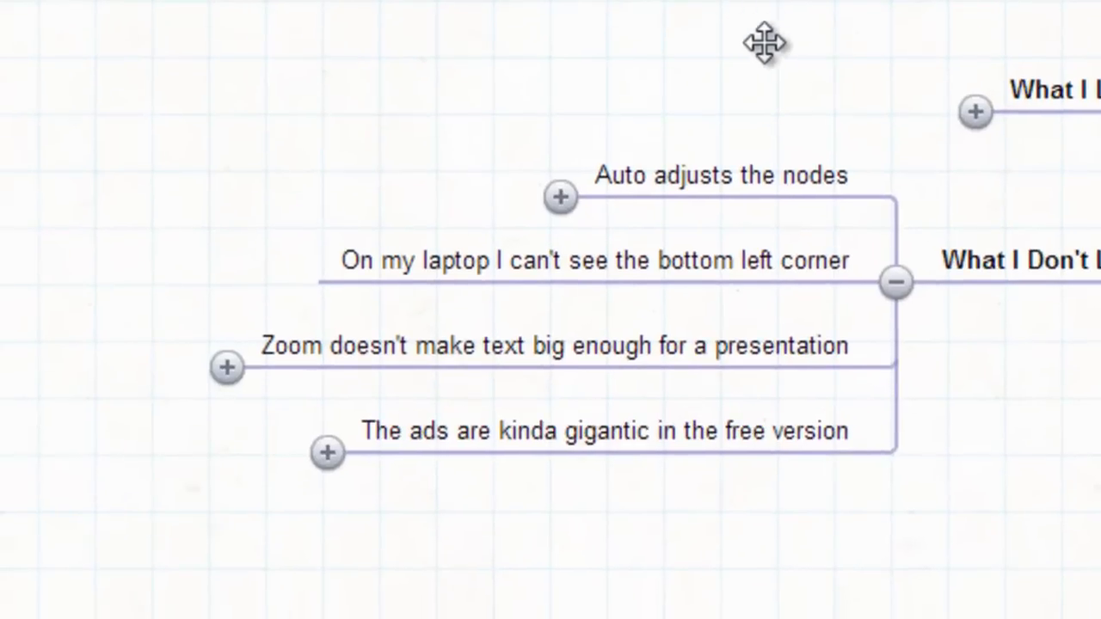
mouse_move(768, 52)
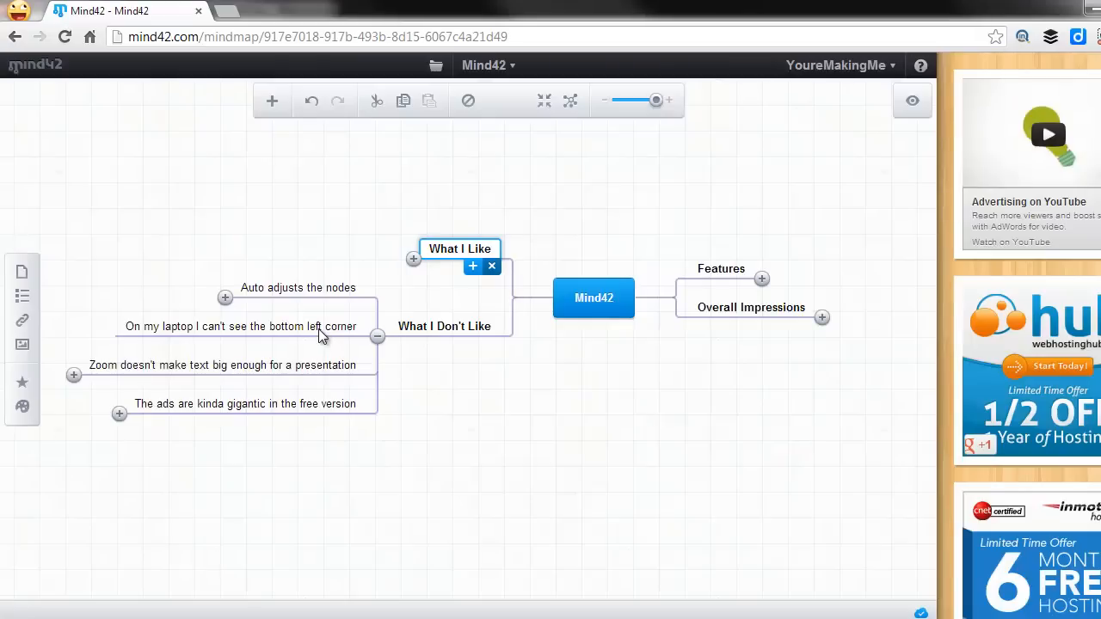
mouse_move(330, 344)
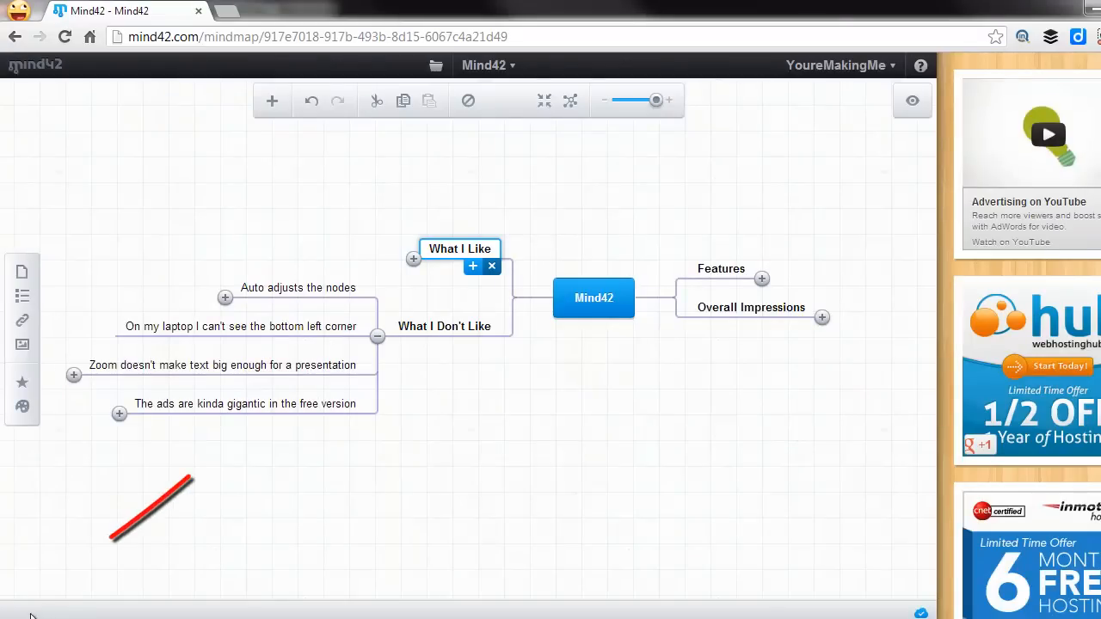
drag(189, 478, 51, 593)
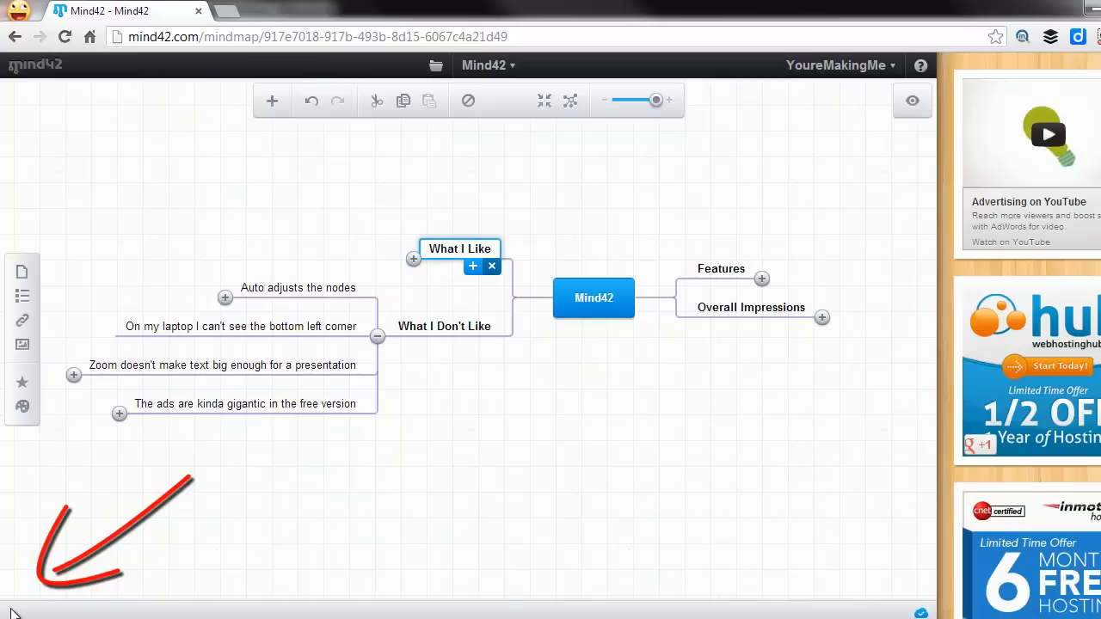
mouse_move(41, 599)
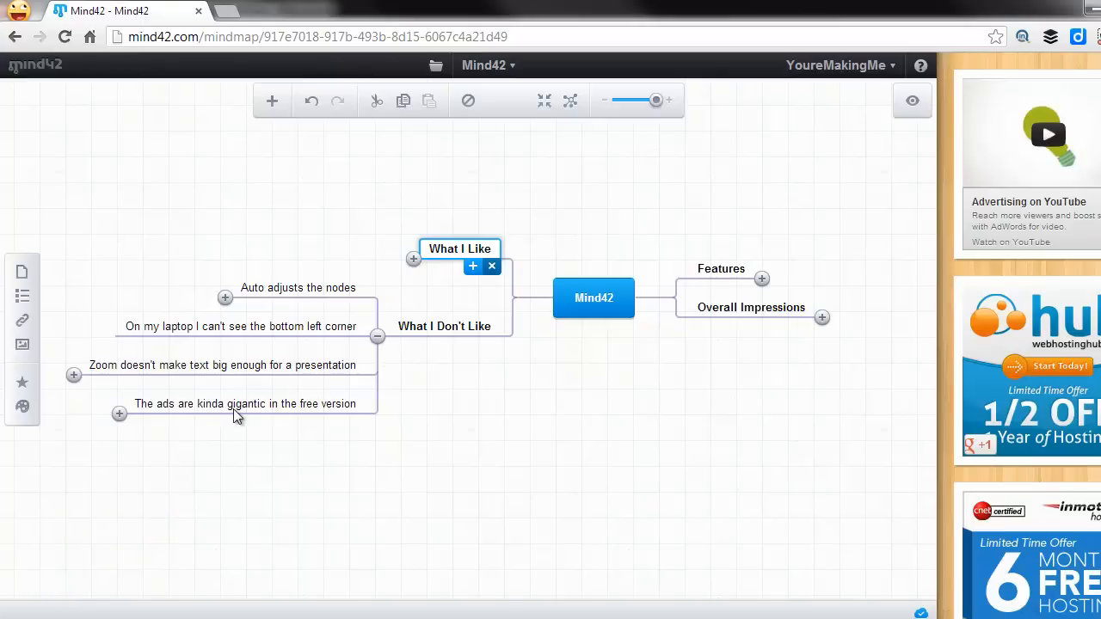
mouse_move(292, 336)
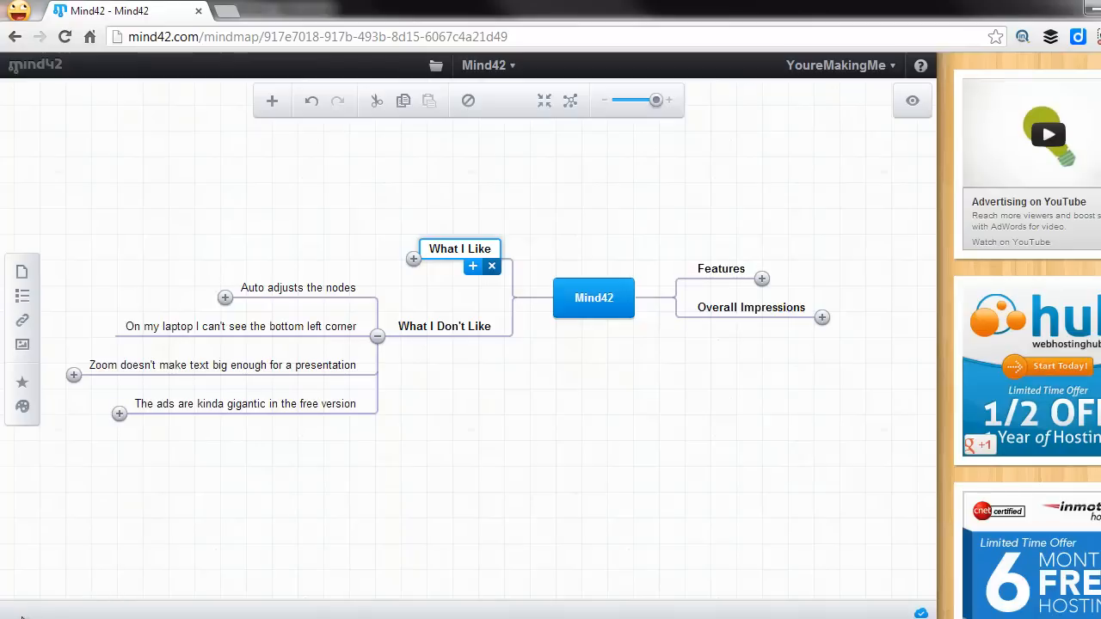
mouse_move(299, 374)
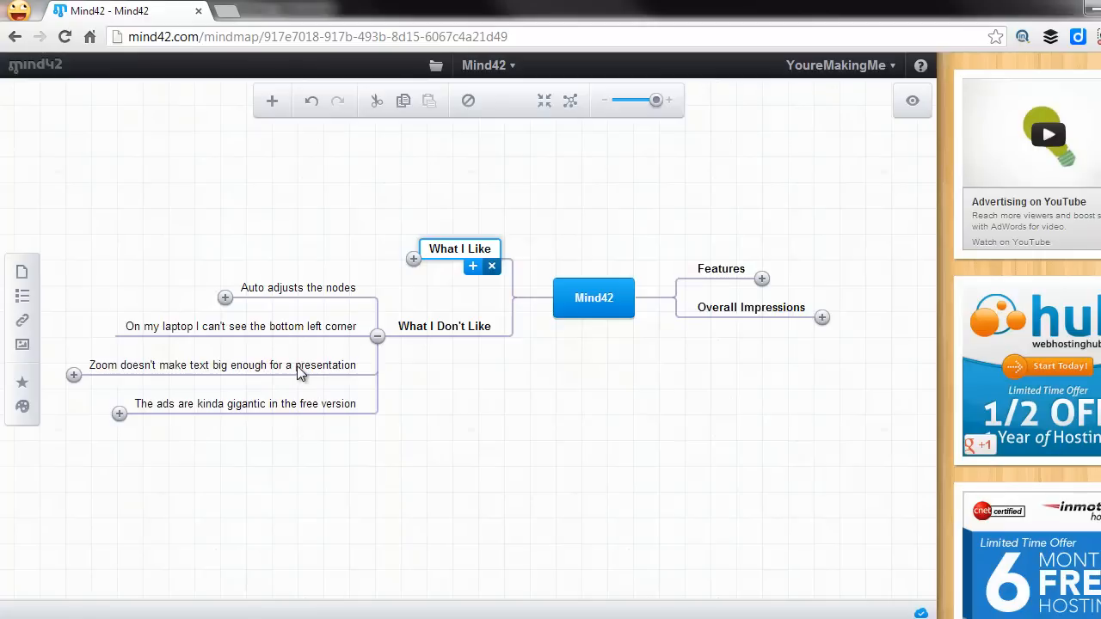
mouse_move(295, 364)
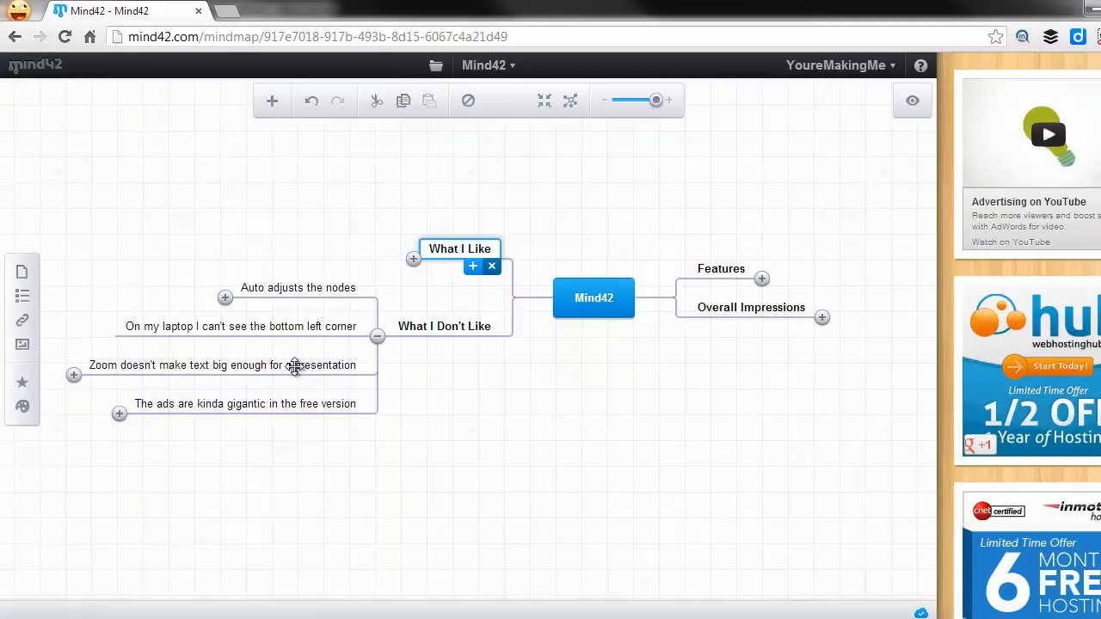
click(222, 364)
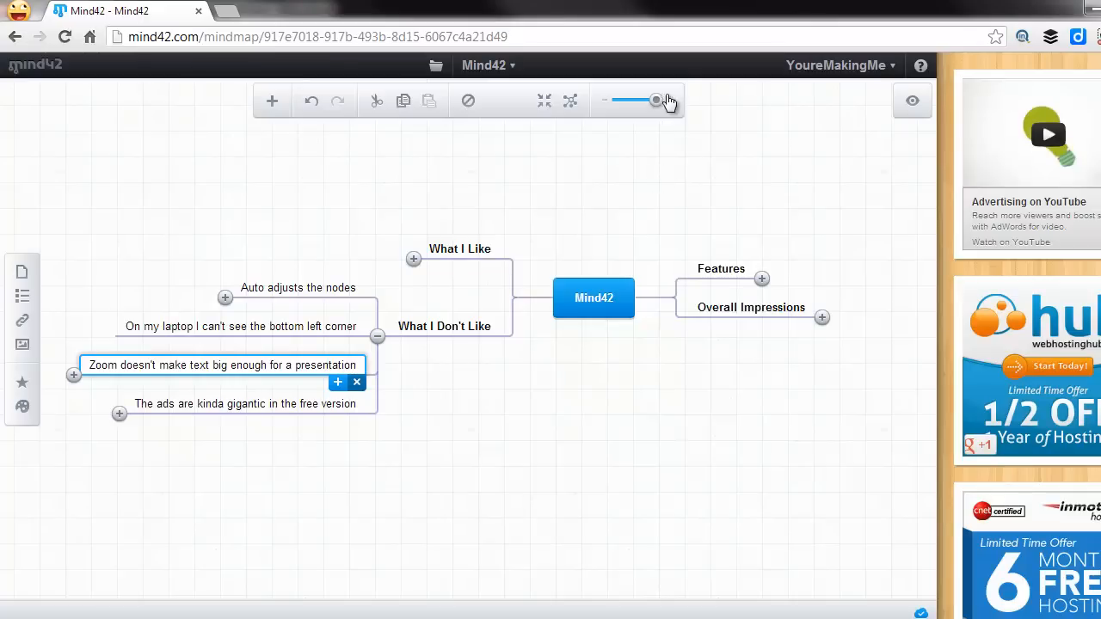
mouse_move(657, 101)
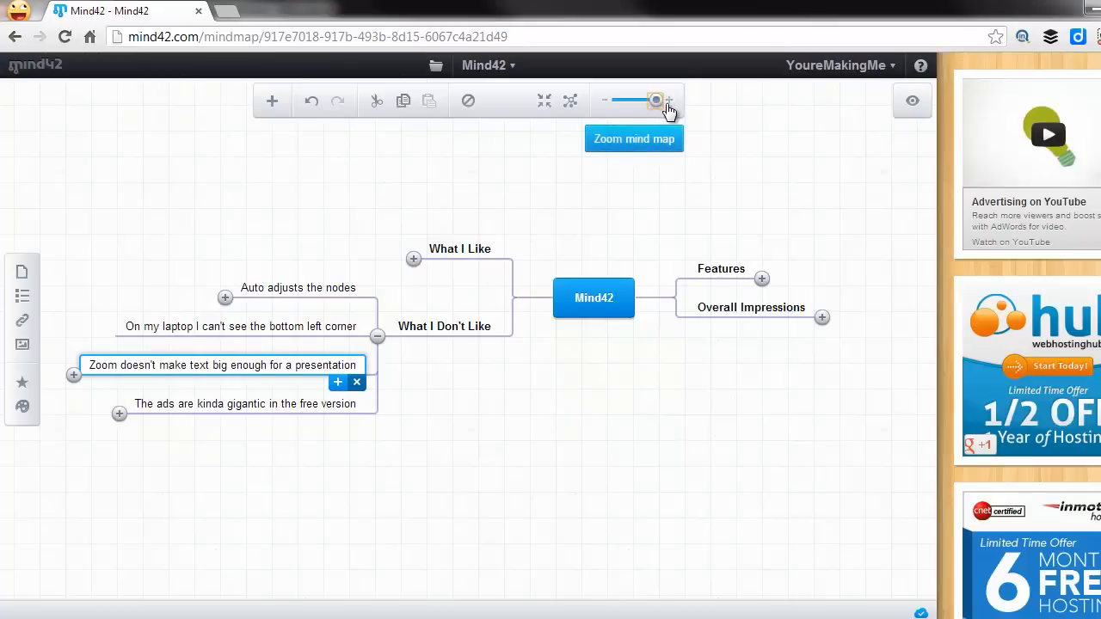
drag(657, 100, 619, 100)
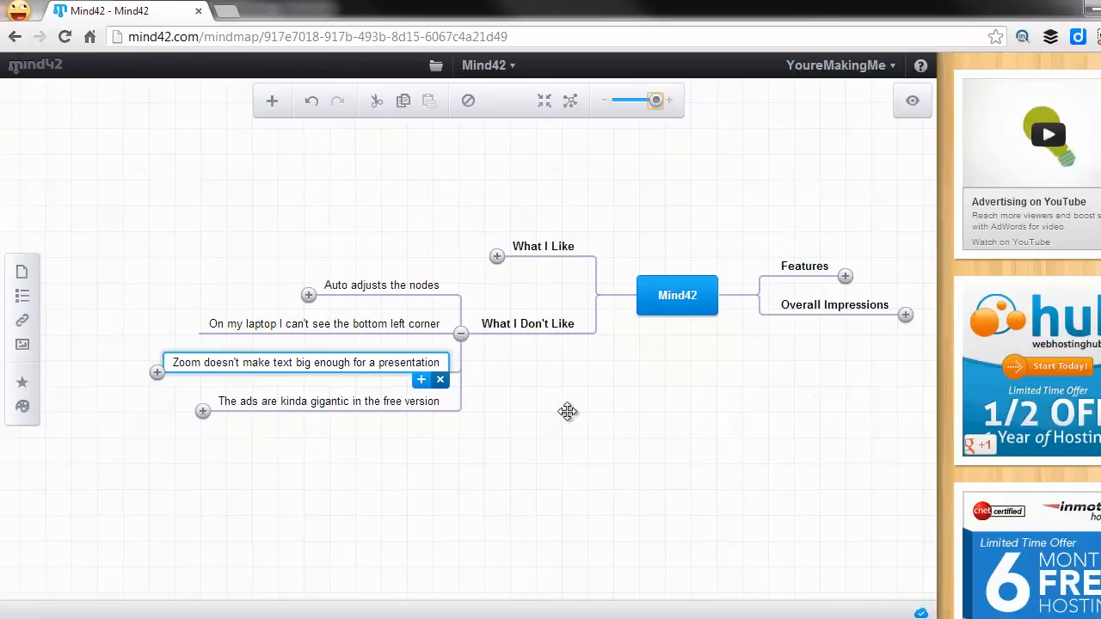
mouse_move(558, 416)
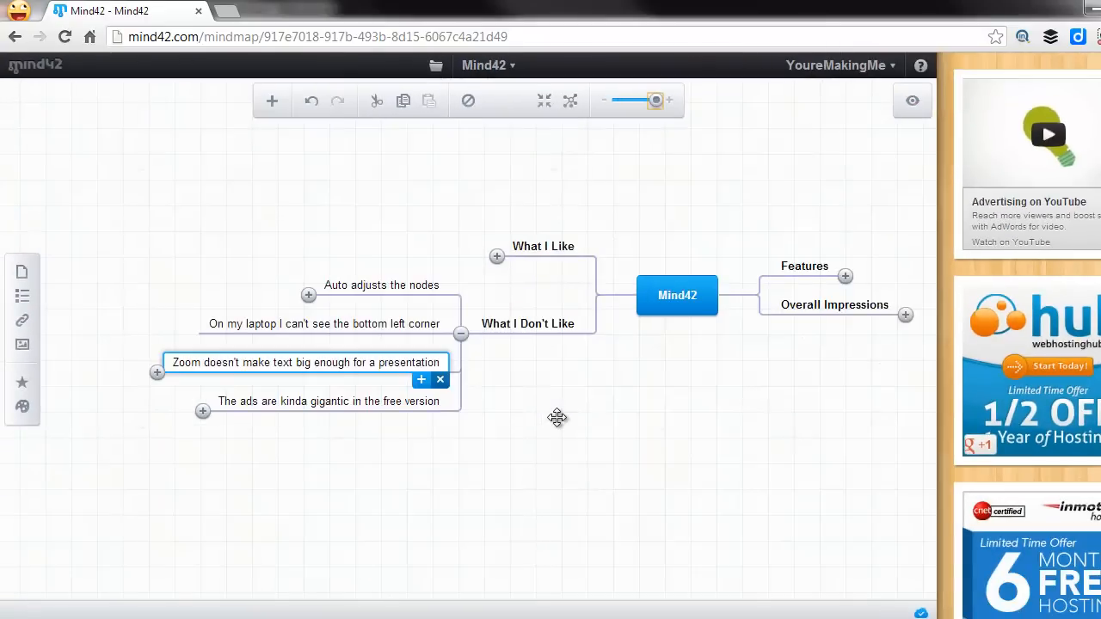
mouse_move(549, 419)
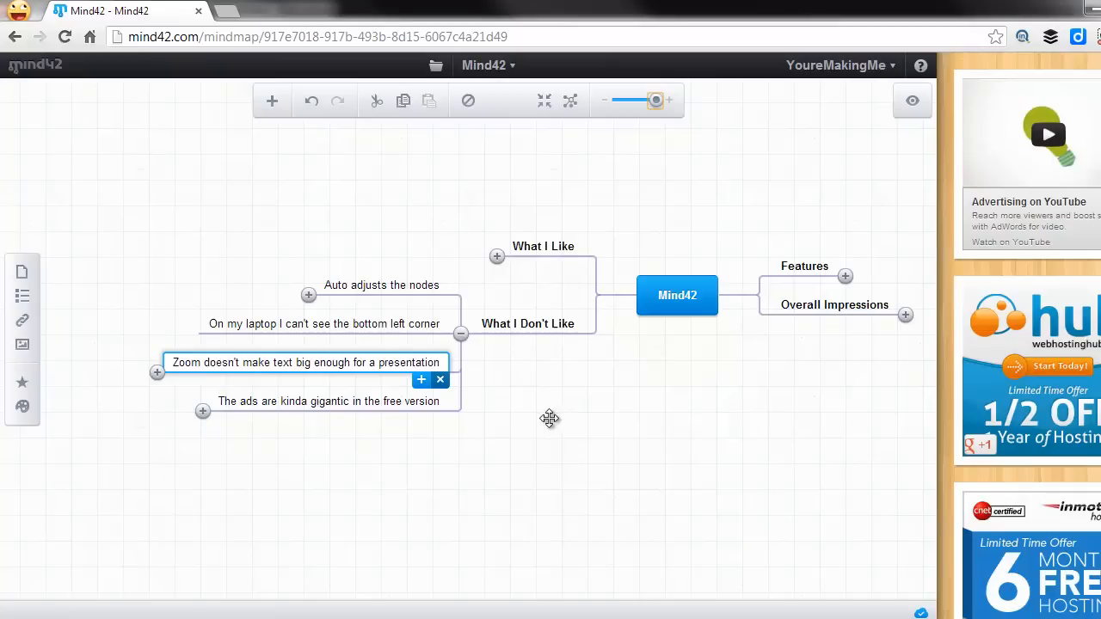
mouse_move(514, 430)
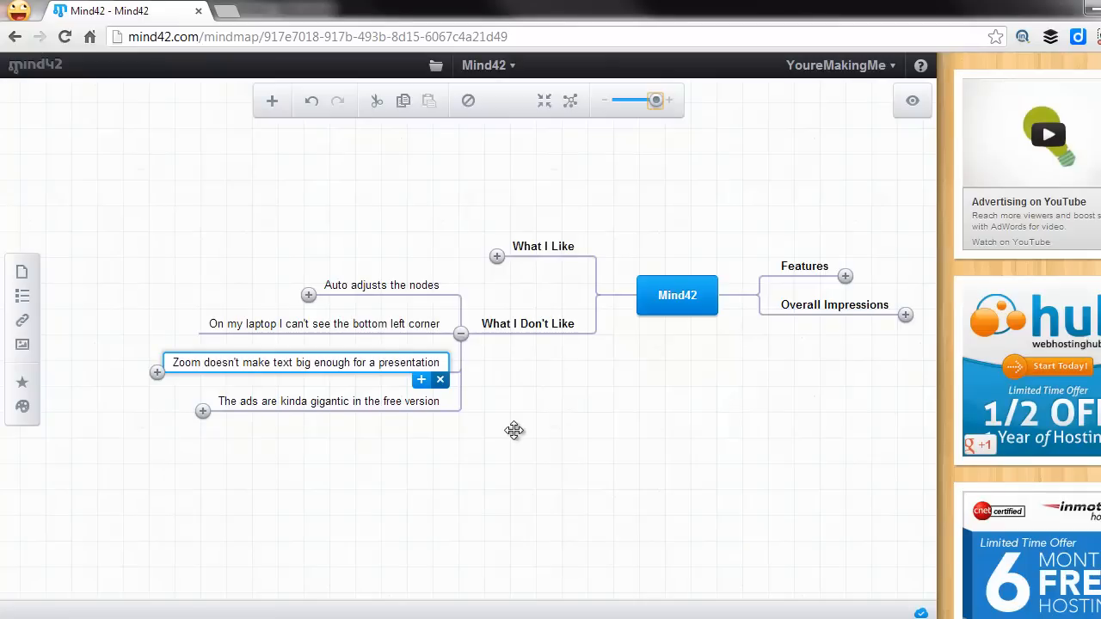
mouse_move(346, 501)
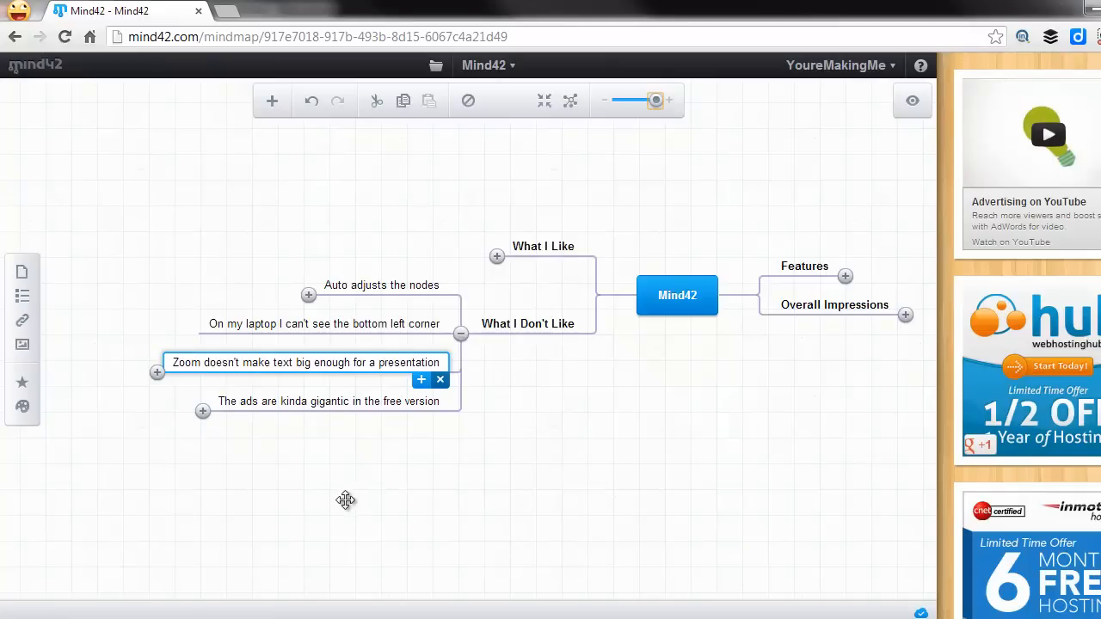
Reveal the gigantic ads sub-notes, then expand Overall Impressions to show its five remarks
click(328, 400)
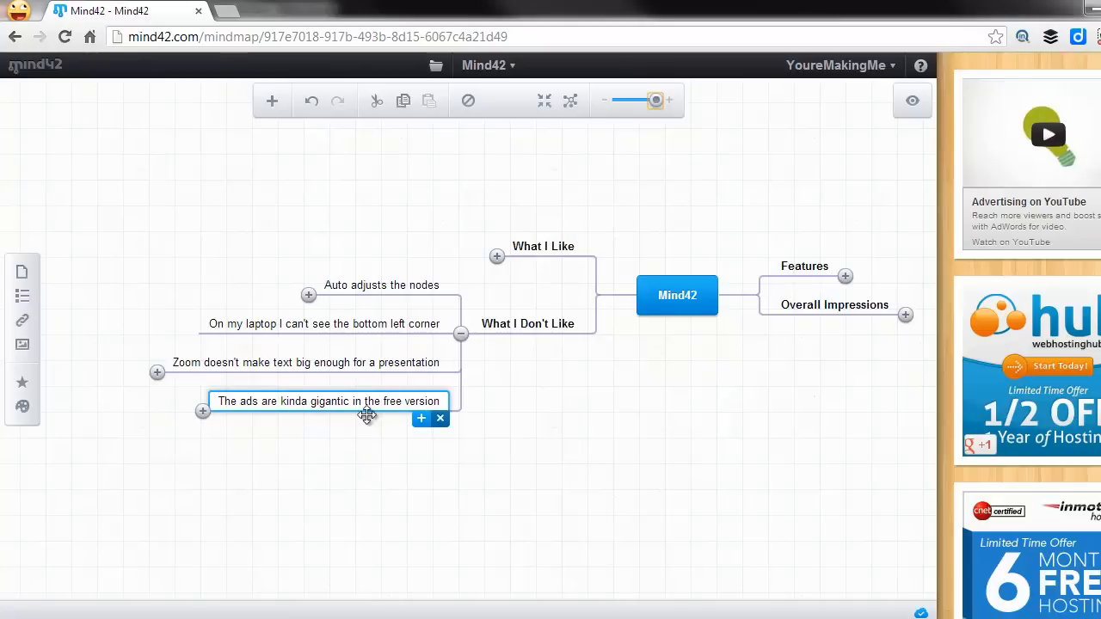
mouse_move(998, 187)
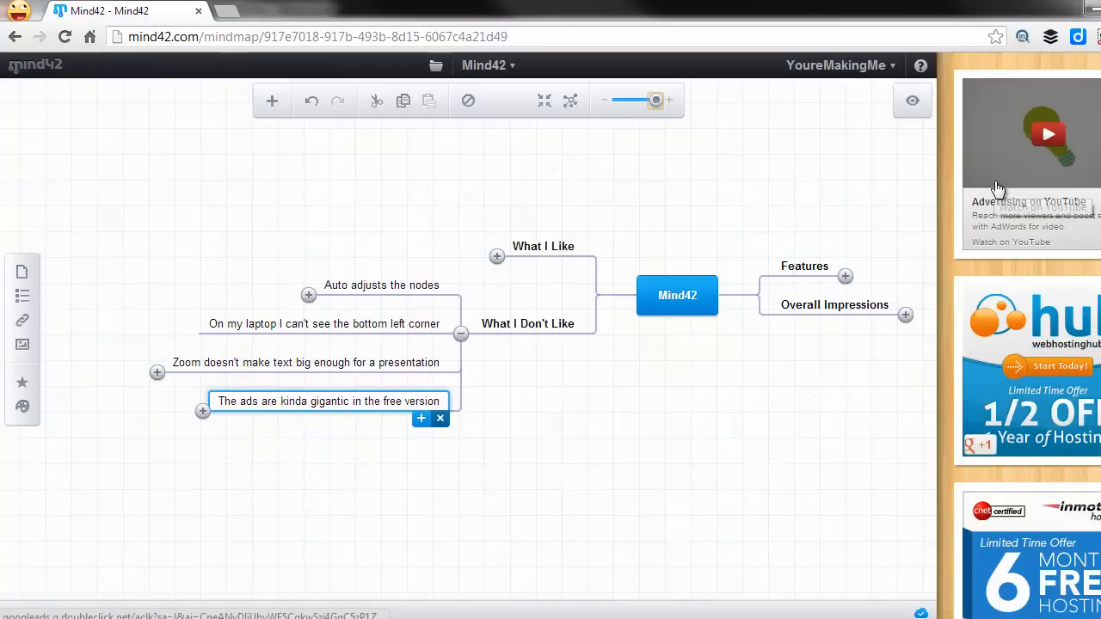
mouse_move(293, 390)
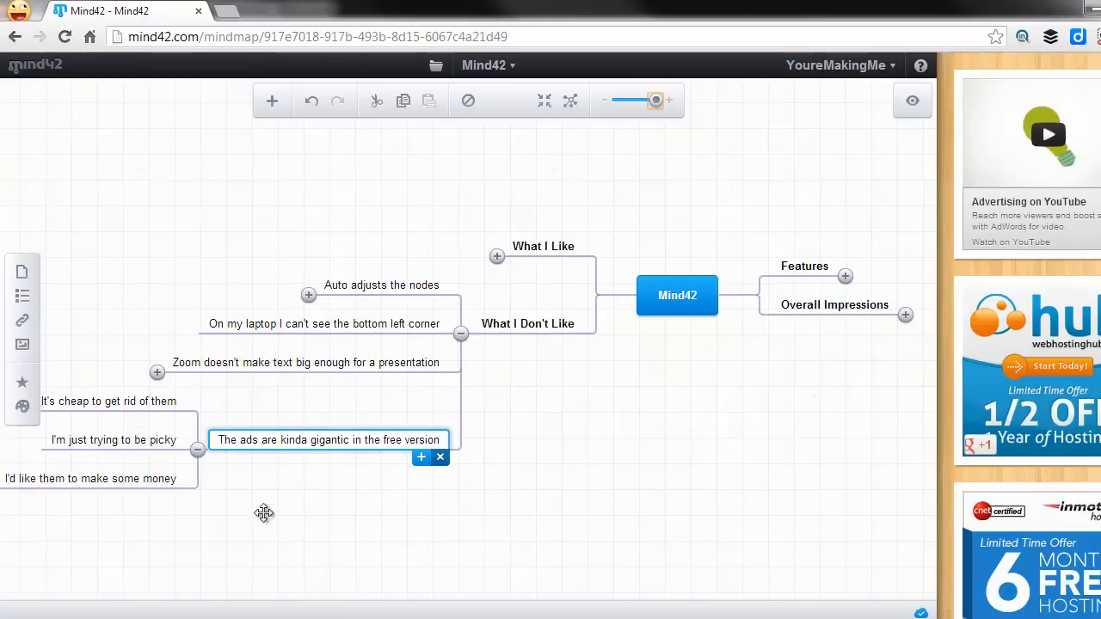
drag(264, 513, 325, 480)
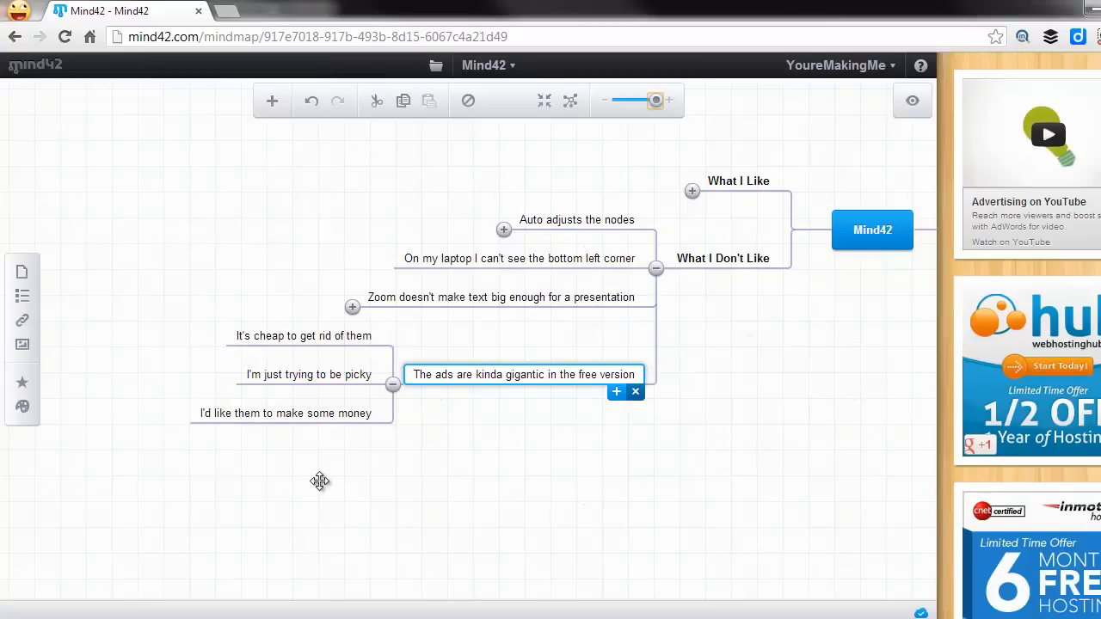
mouse_move(352, 397)
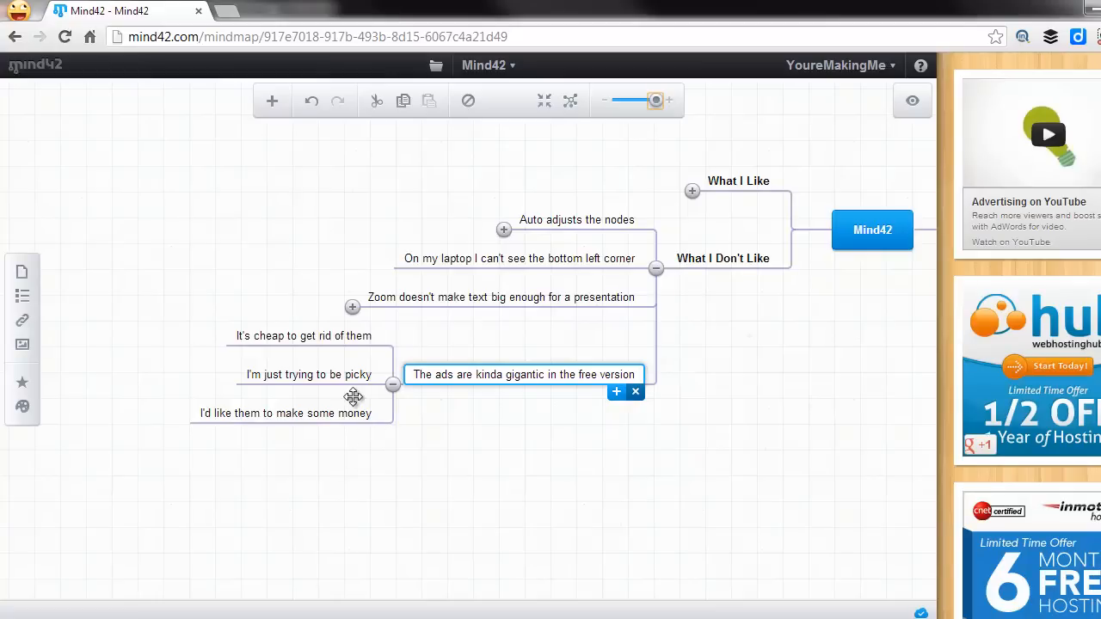
mouse_move(452, 404)
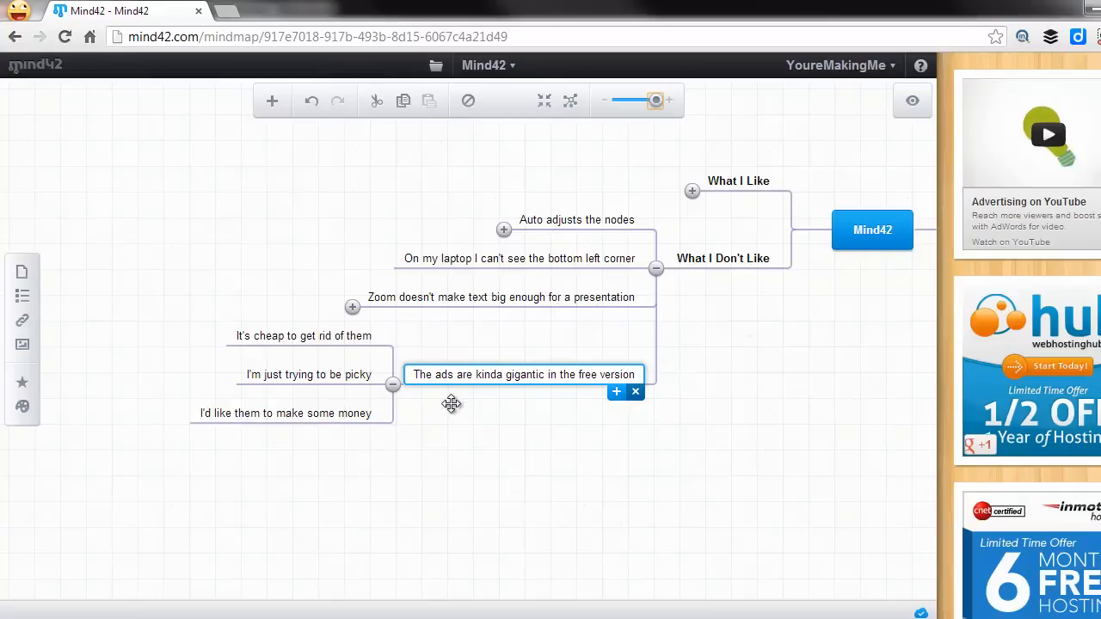
mouse_move(445, 411)
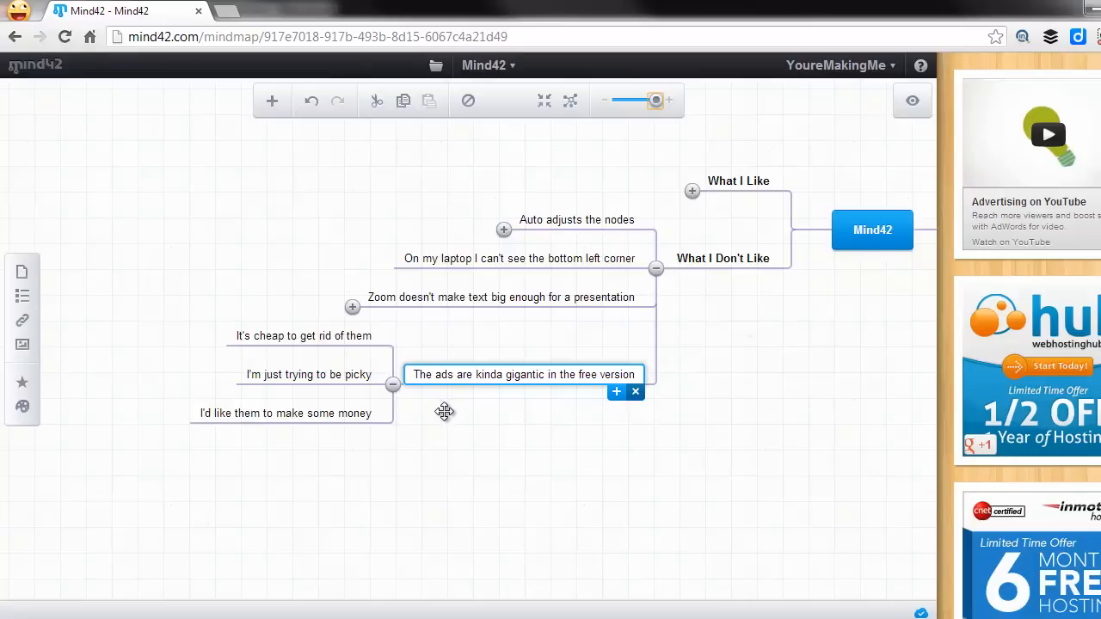
mouse_move(405, 385)
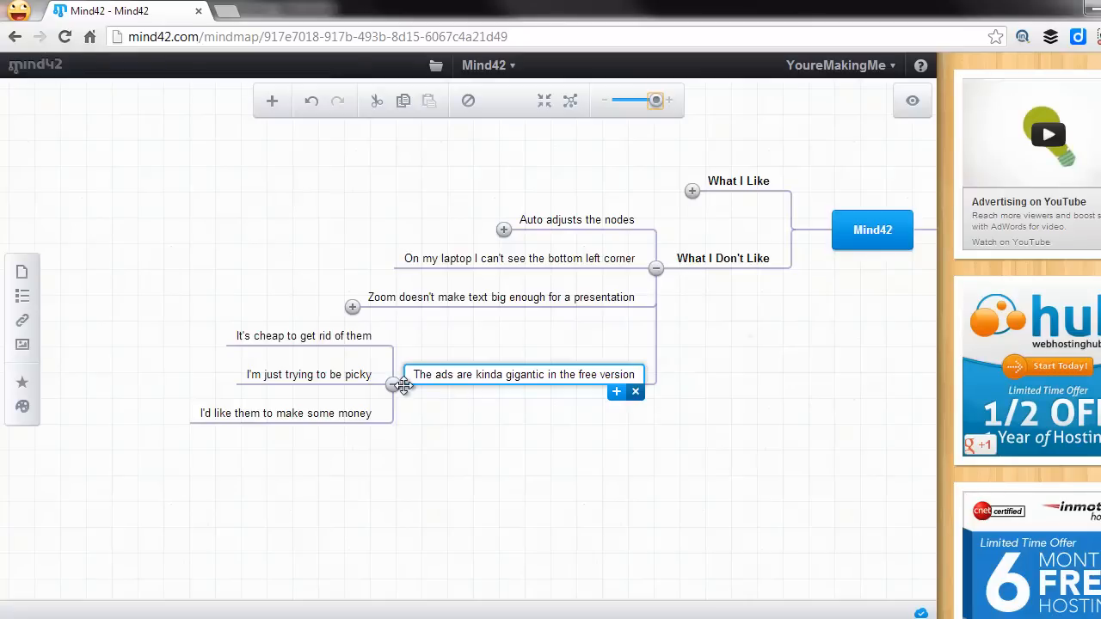
mouse_move(397, 389)
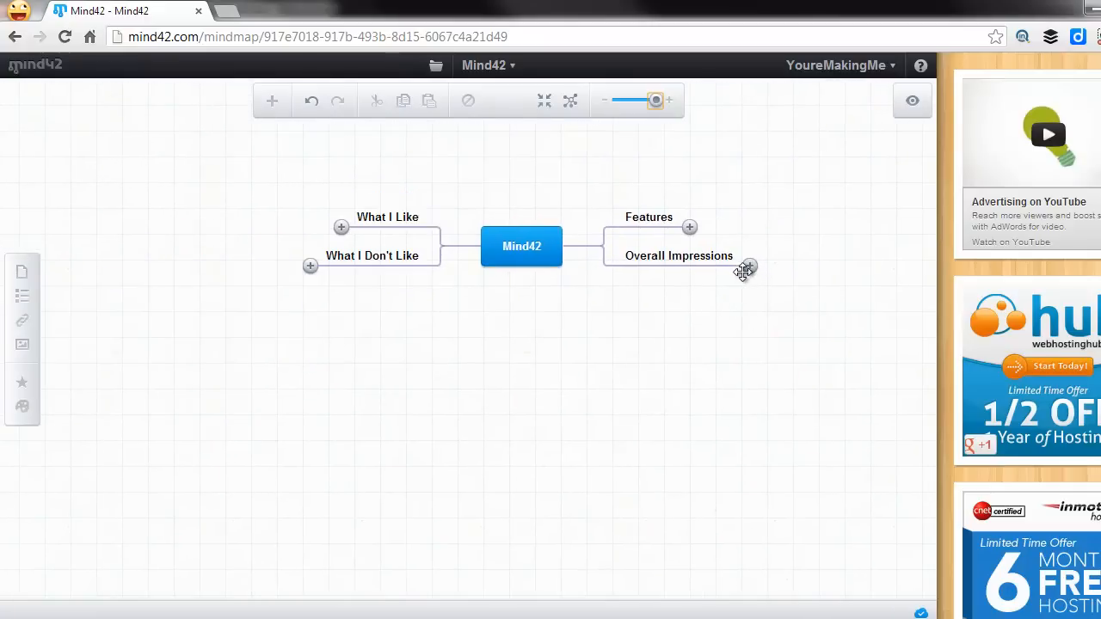
click(749, 266)
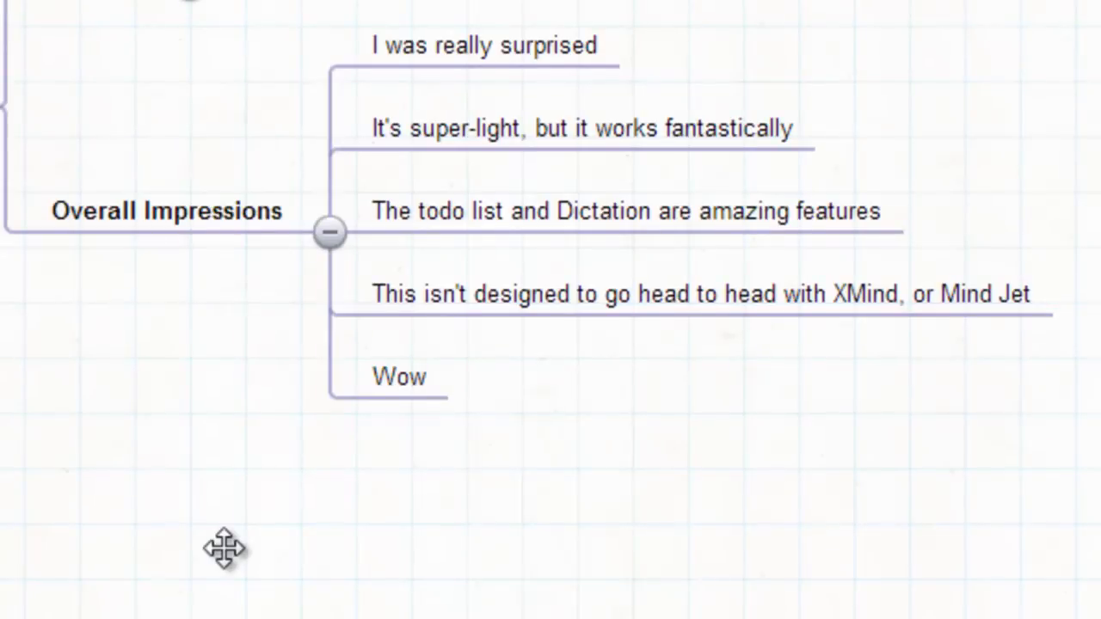